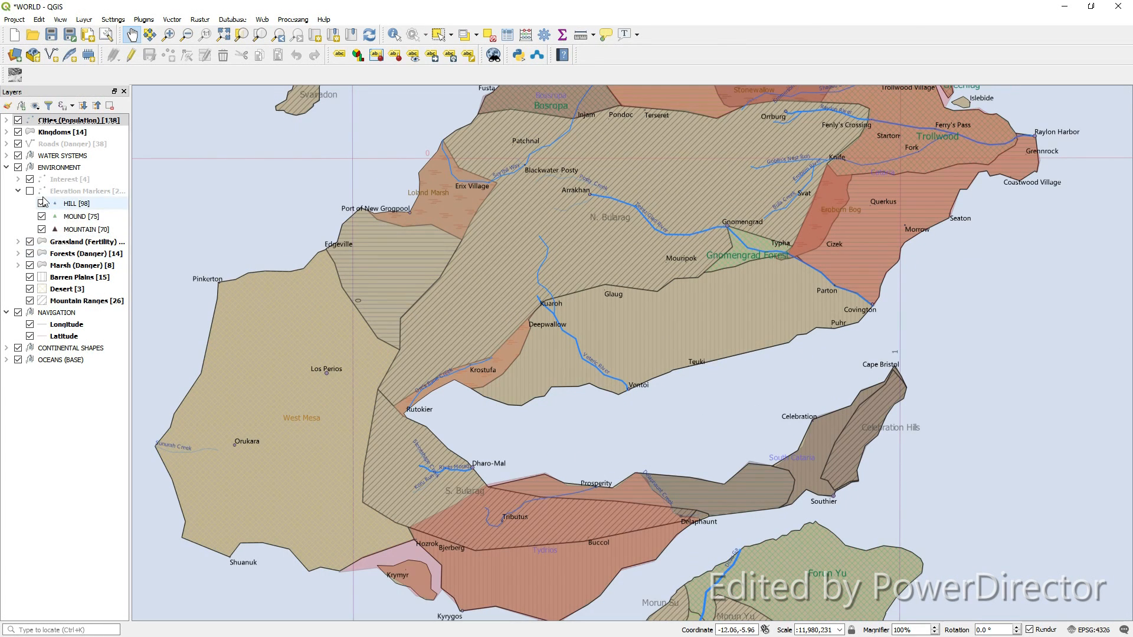
- View laurel-hill-DEM-copy.jpg in the image viewer, zooming in and out to inspect the grey terrain
left_click(28, 191)
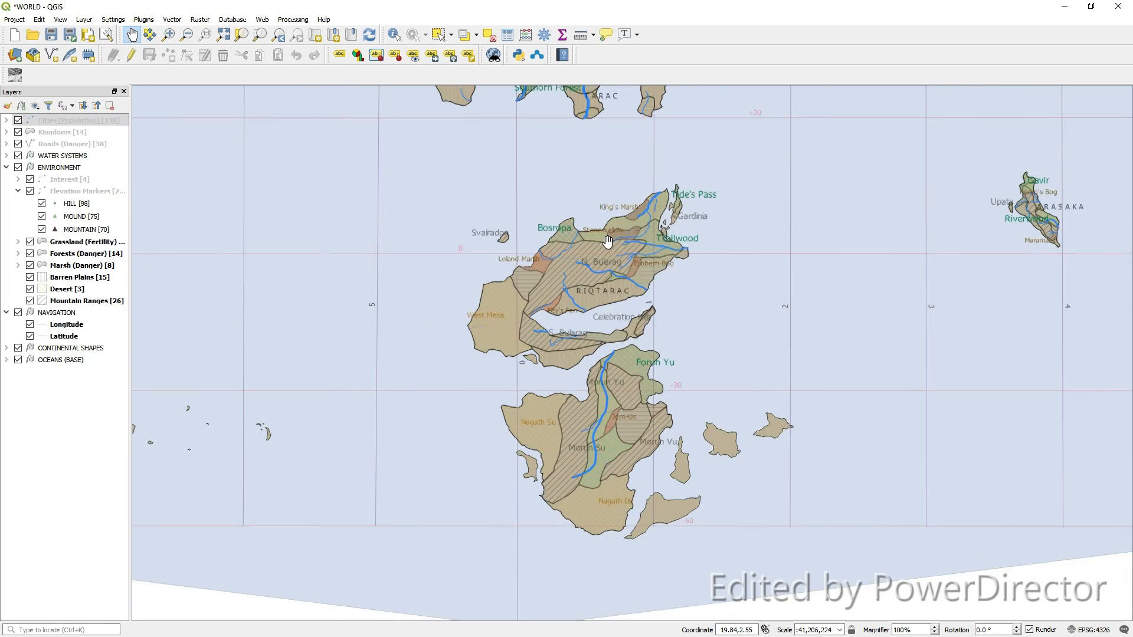
scroll("up", 3)
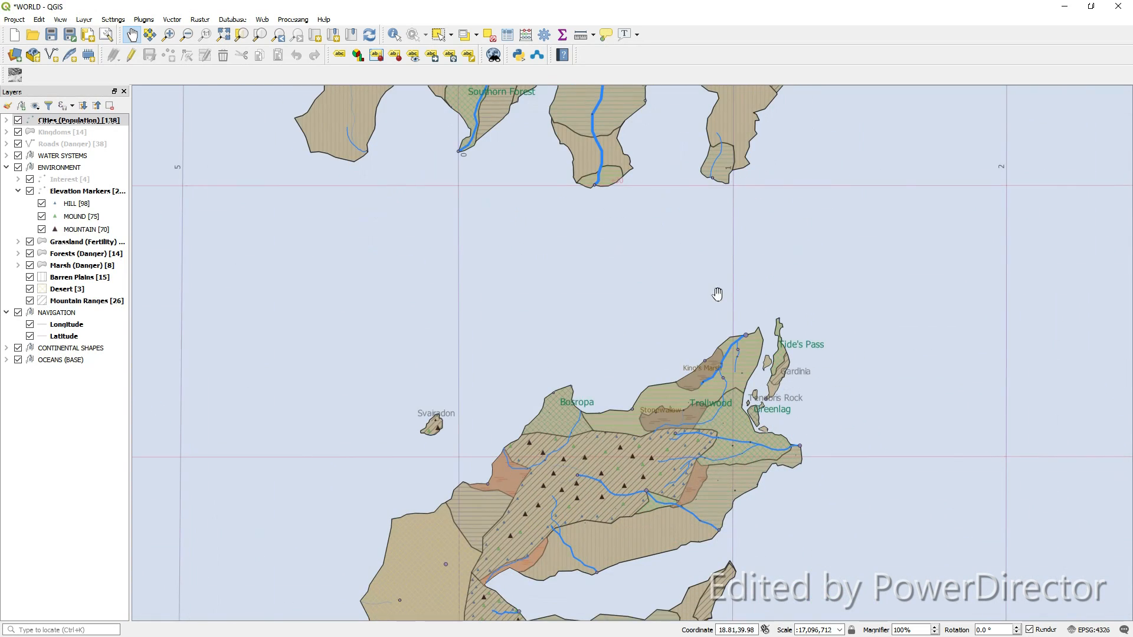
scroll("down", 3)
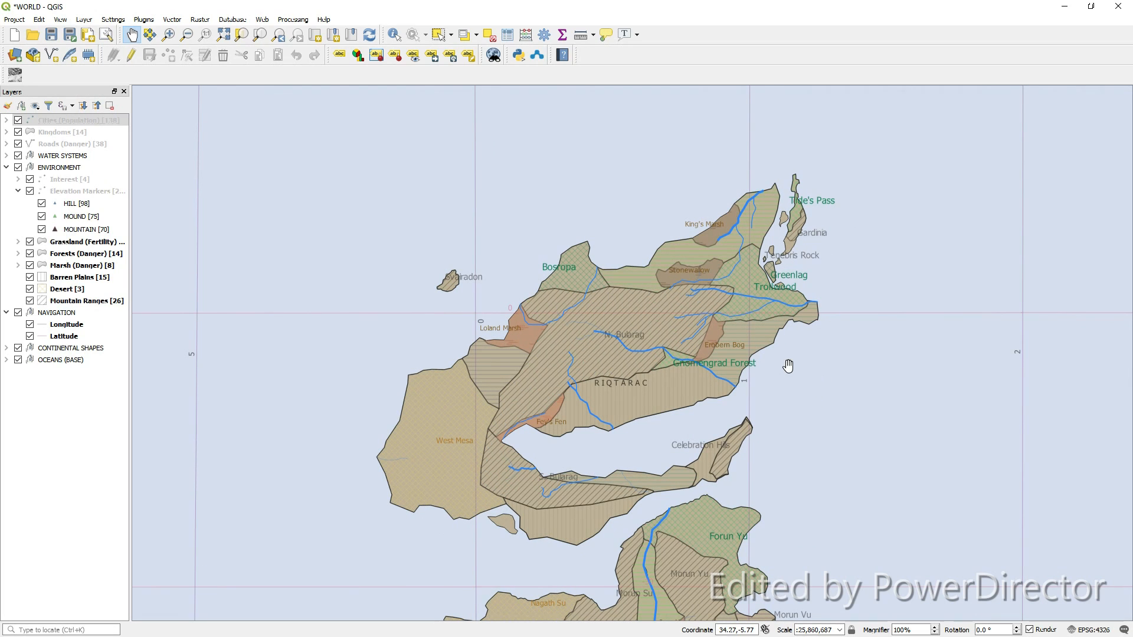
left_click(13, 20)
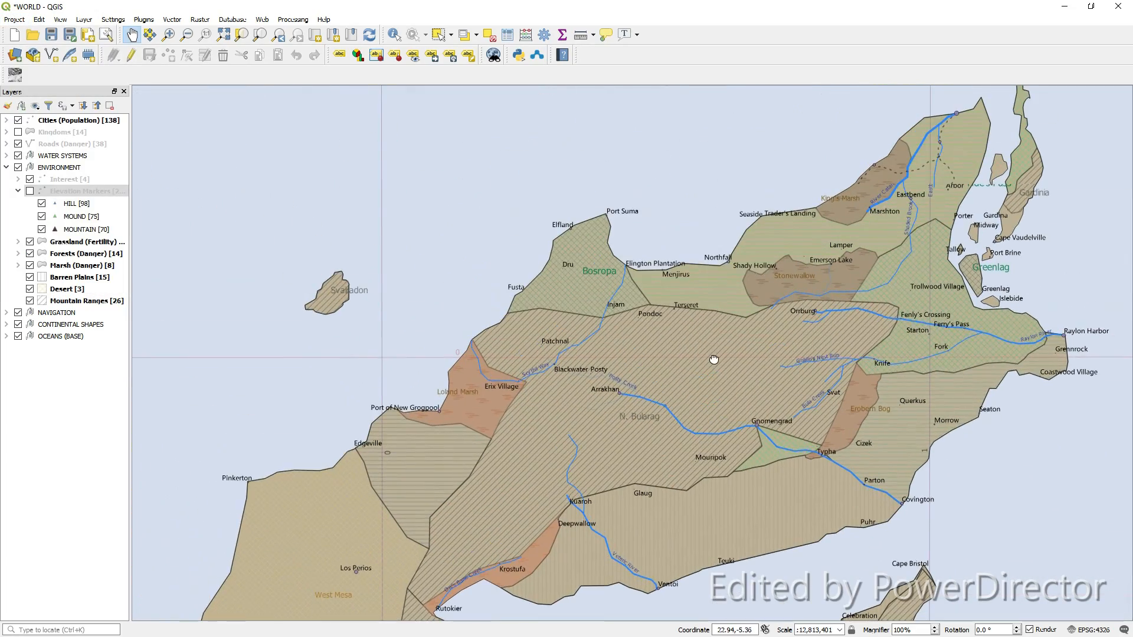
scroll("down", 3)
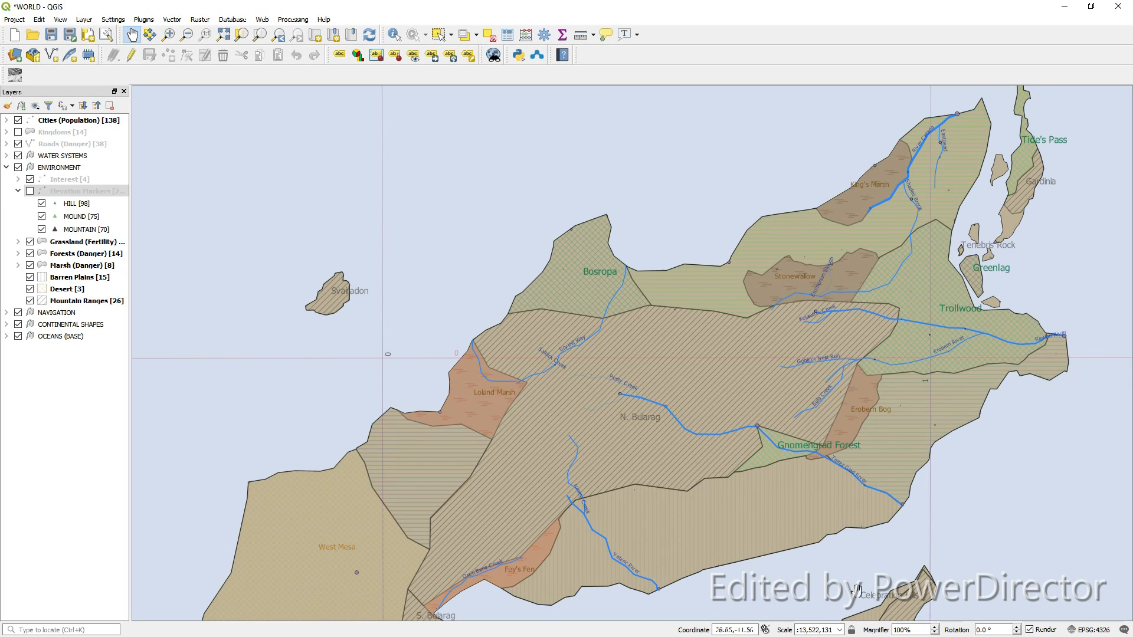
mouse_move(1058, 197)
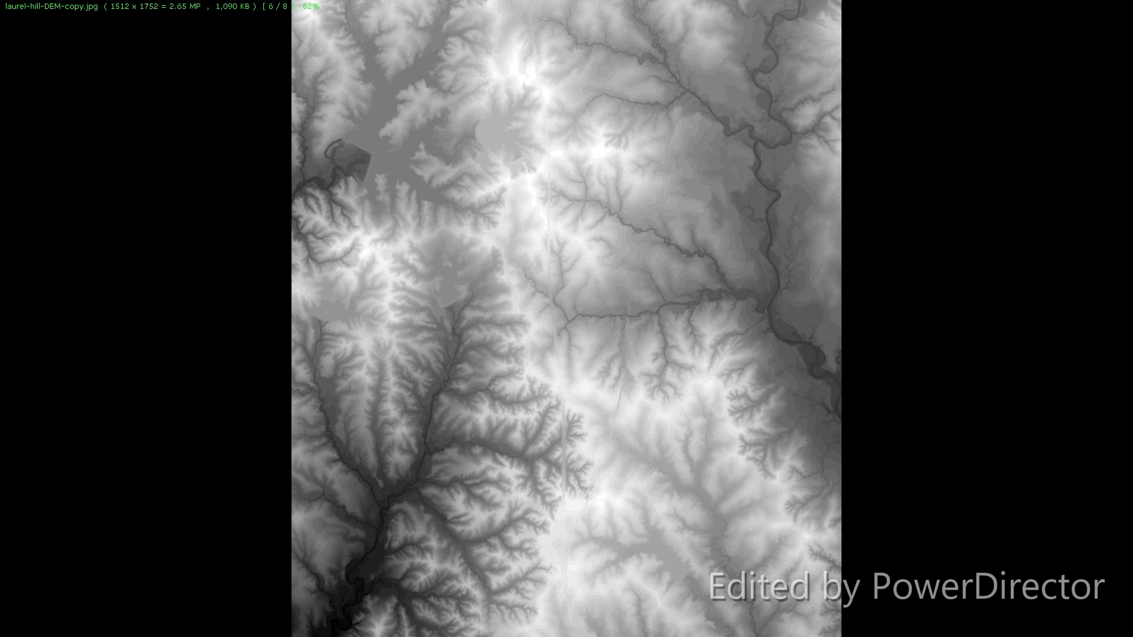
mouse_move(517, 233)
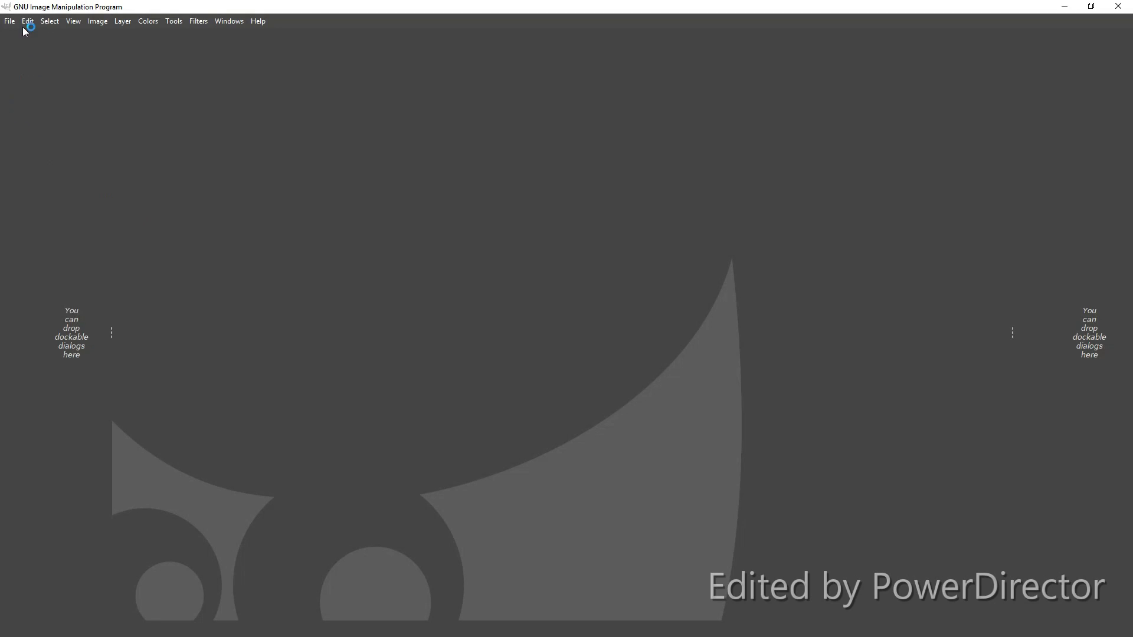
- Load the RicTaraqnDEM.xcf composite of stitched elevation tiles
left_click(9, 21)
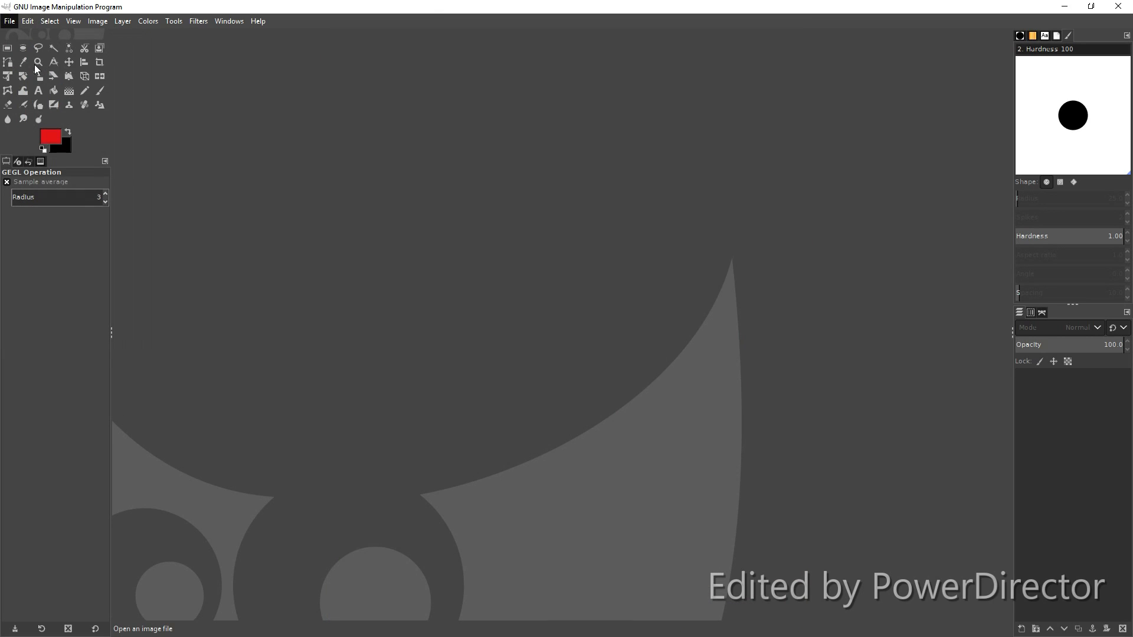
left_click(10, 20)
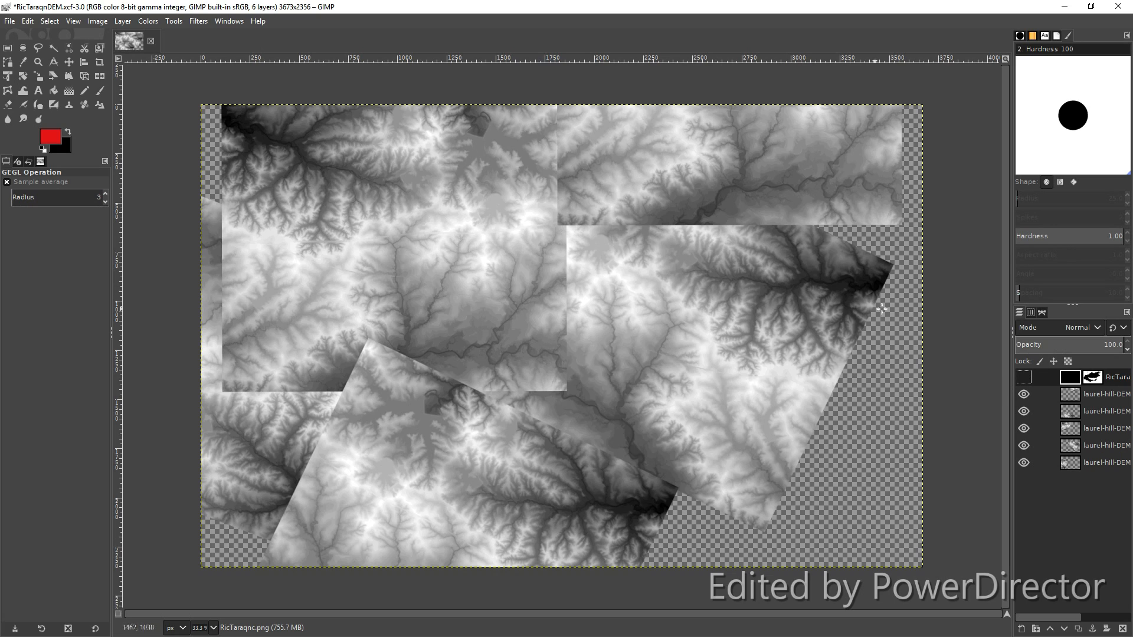
mouse_move(313, 282)
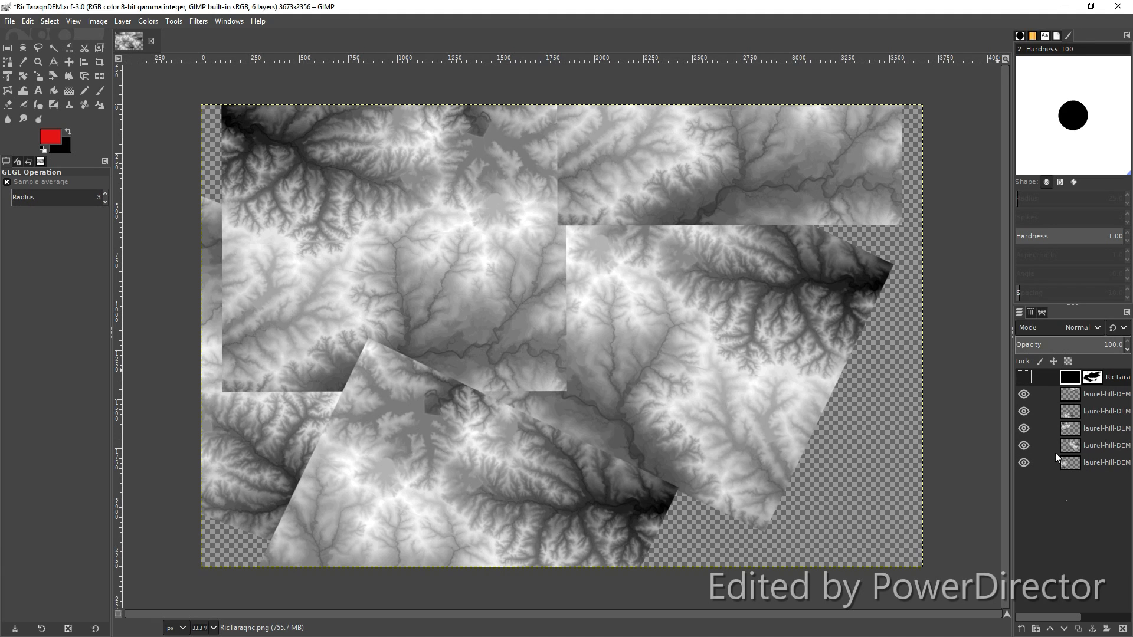
- Toggle the island-shaped mask layer's visibility repeatedly, leaving it hidden over the tiles
left_click(1023, 377)
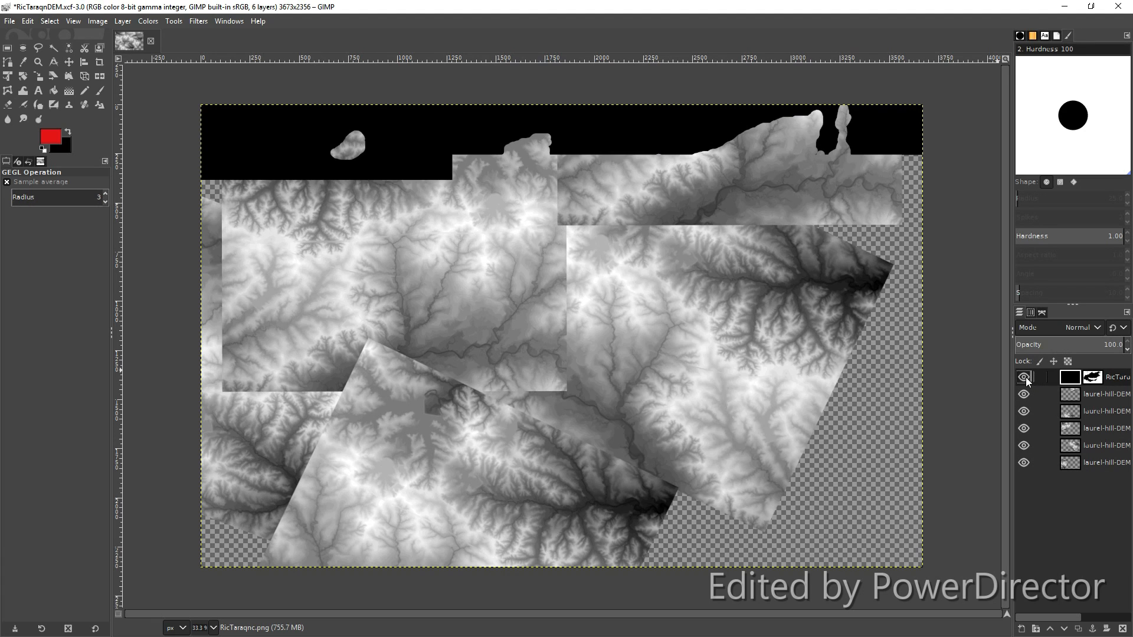
left_click(1024, 376)
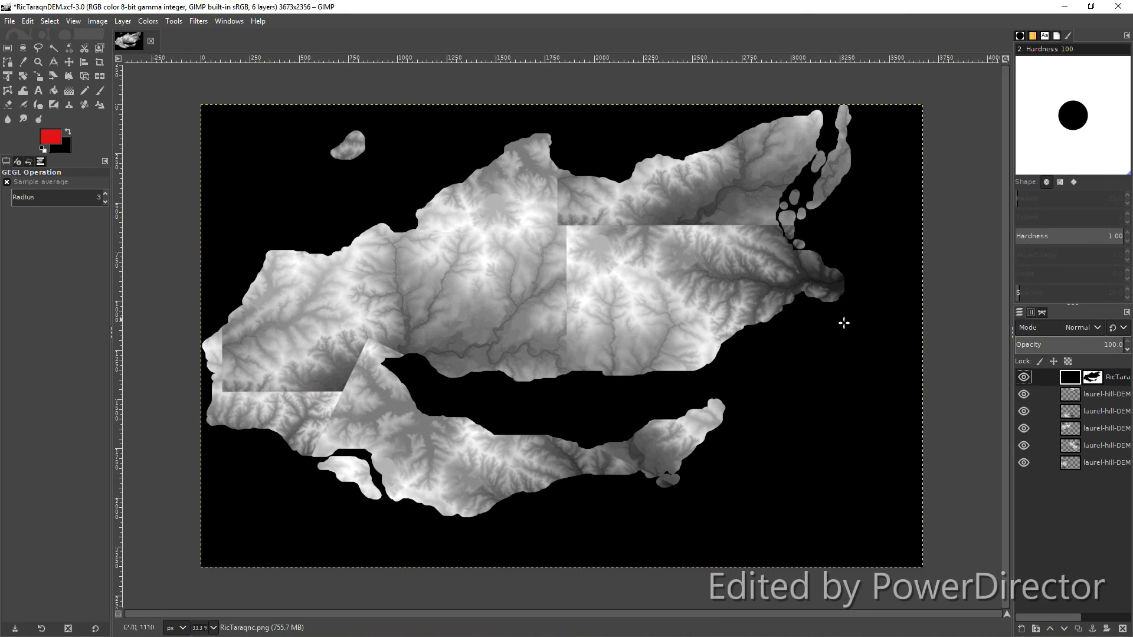
left_click(1023, 378)
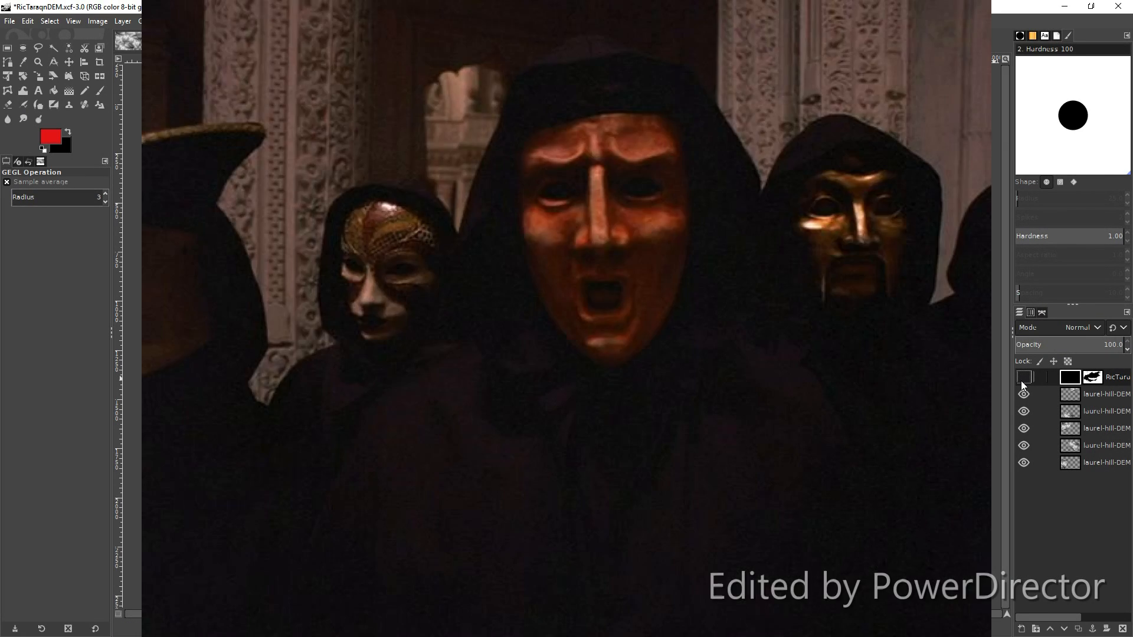
left_click(1023, 377)
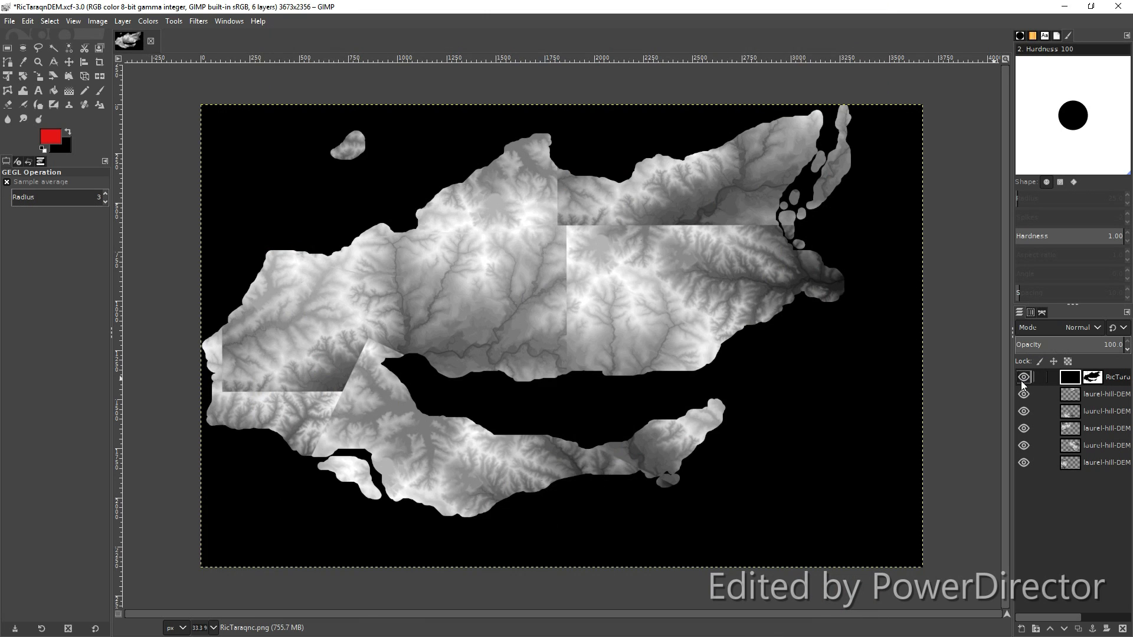
left_click(1024, 376)
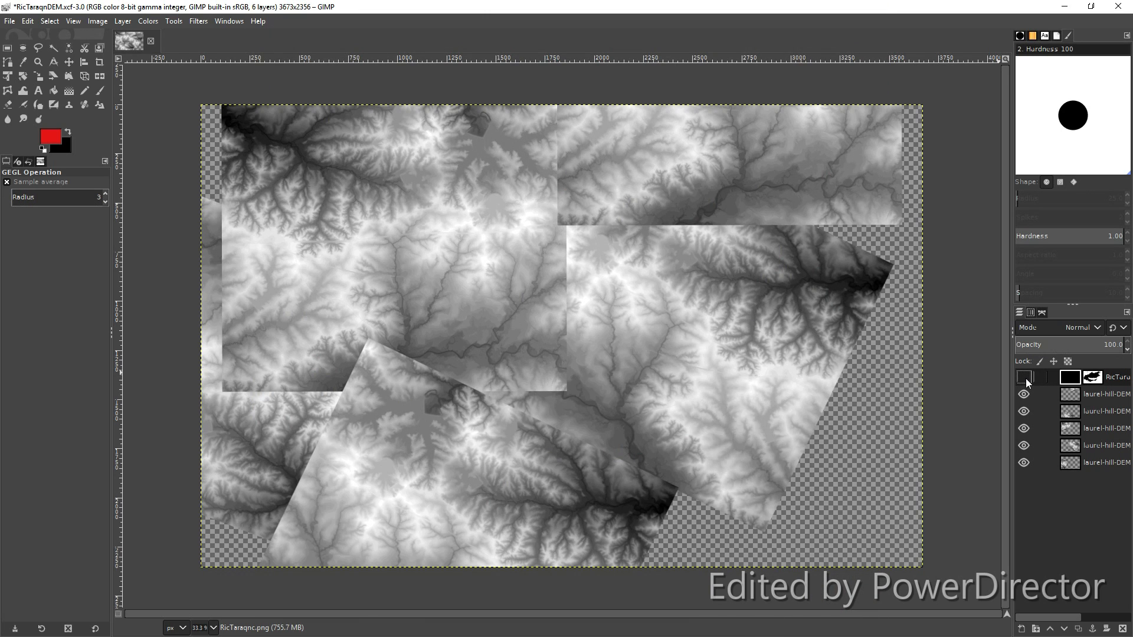
left_click(1024, 376)
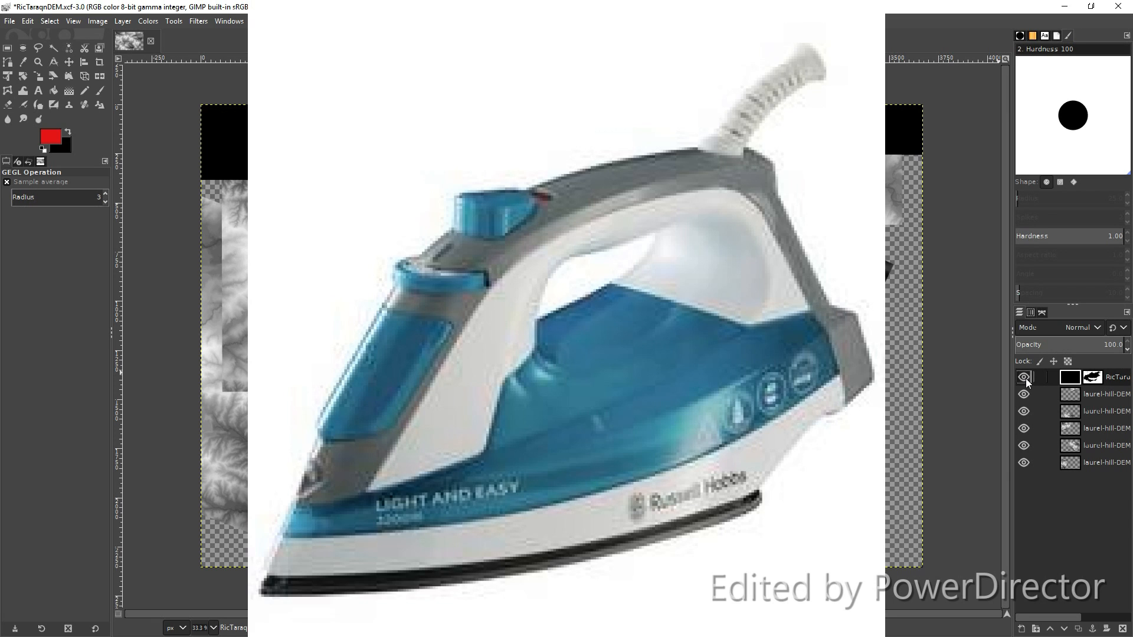
left_click(1023, 376)
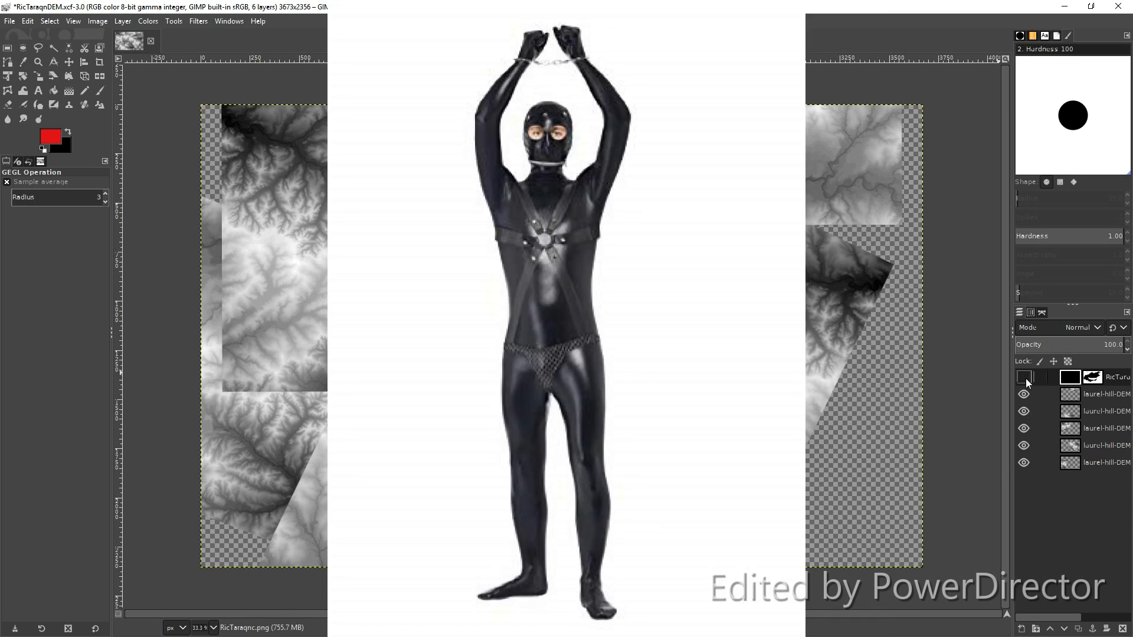
left_click(1024, 376)
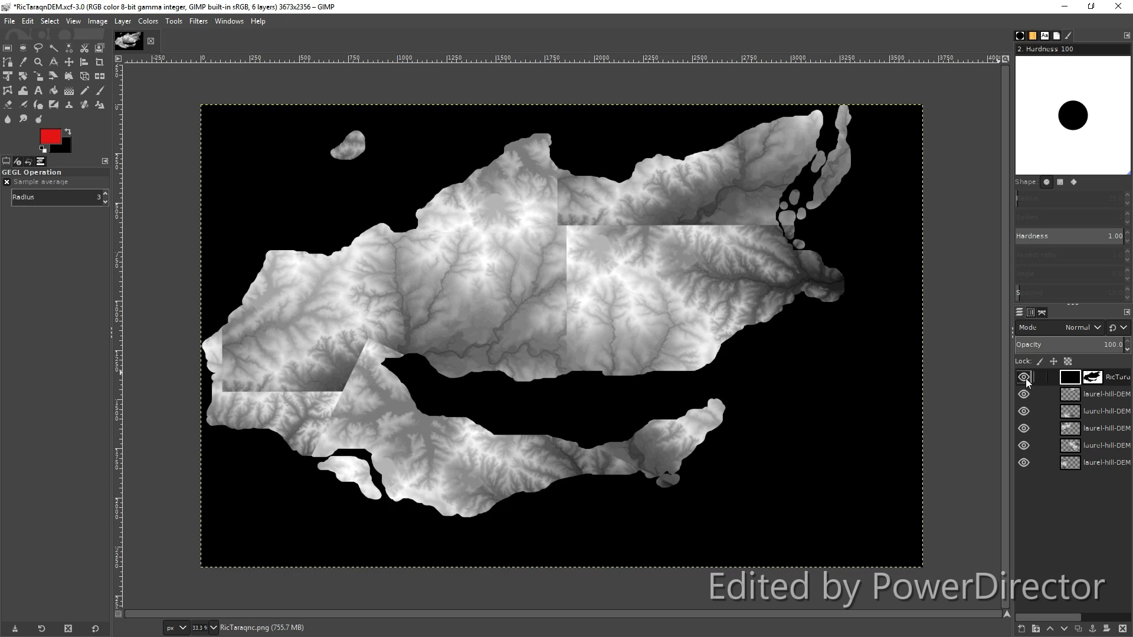
left_click(1024, 376)
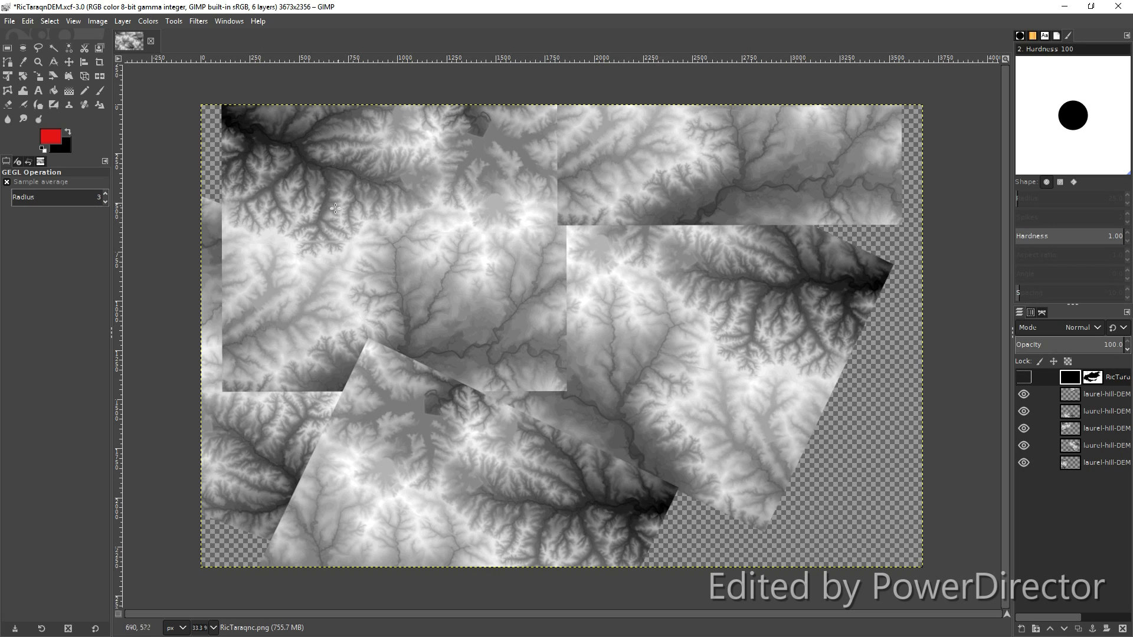
mouse_move(657, 495)
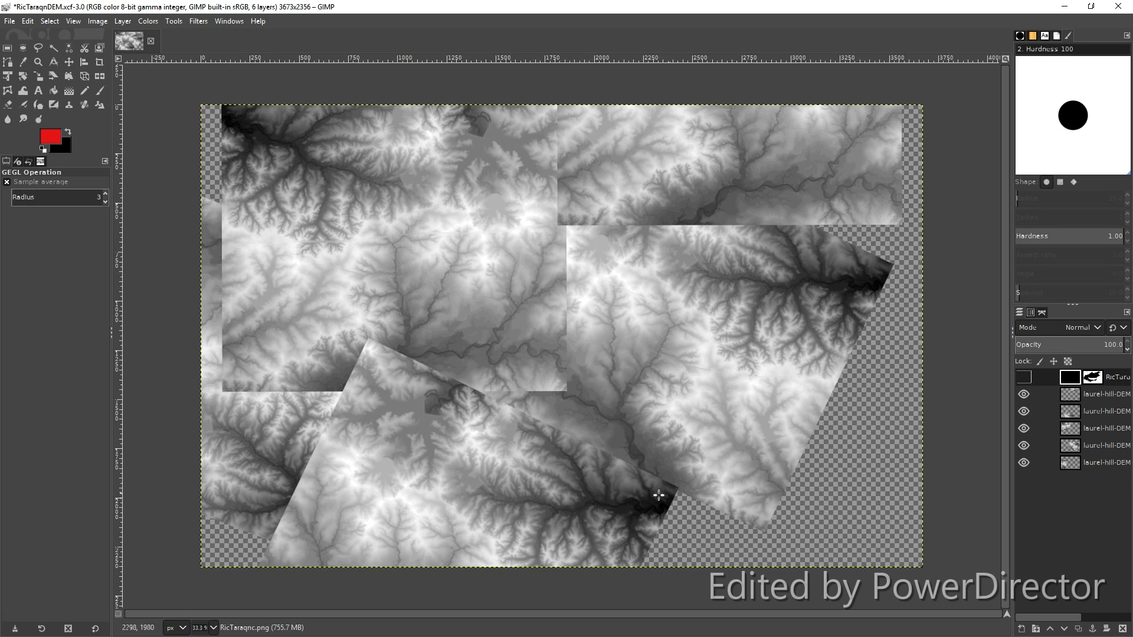
mouse_move(531, 469)
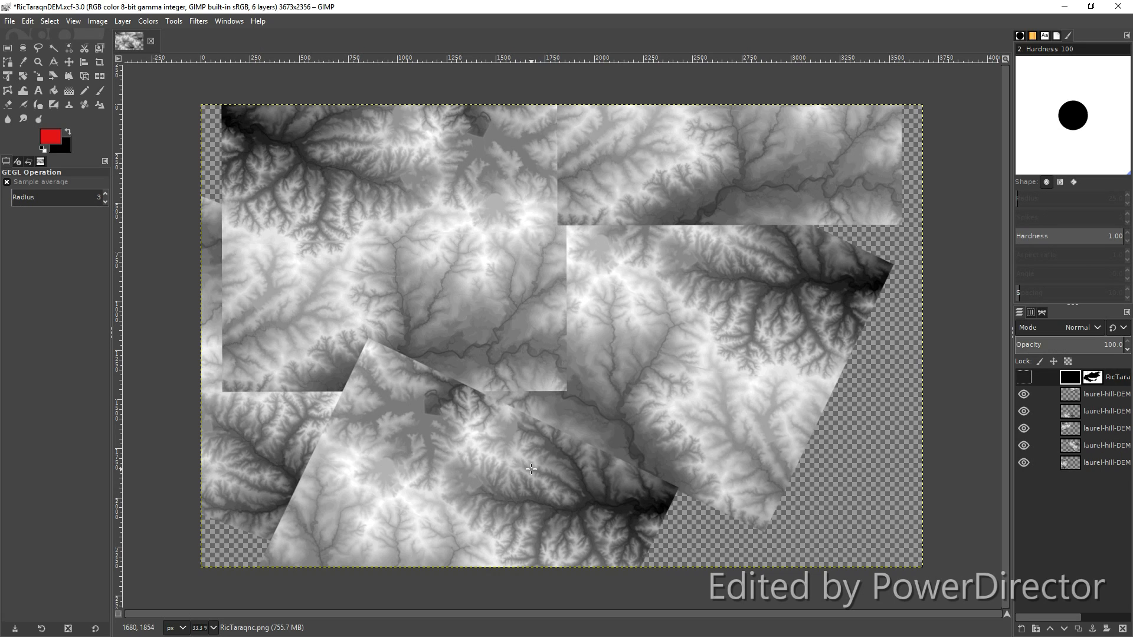
mouse_move(330, 339)
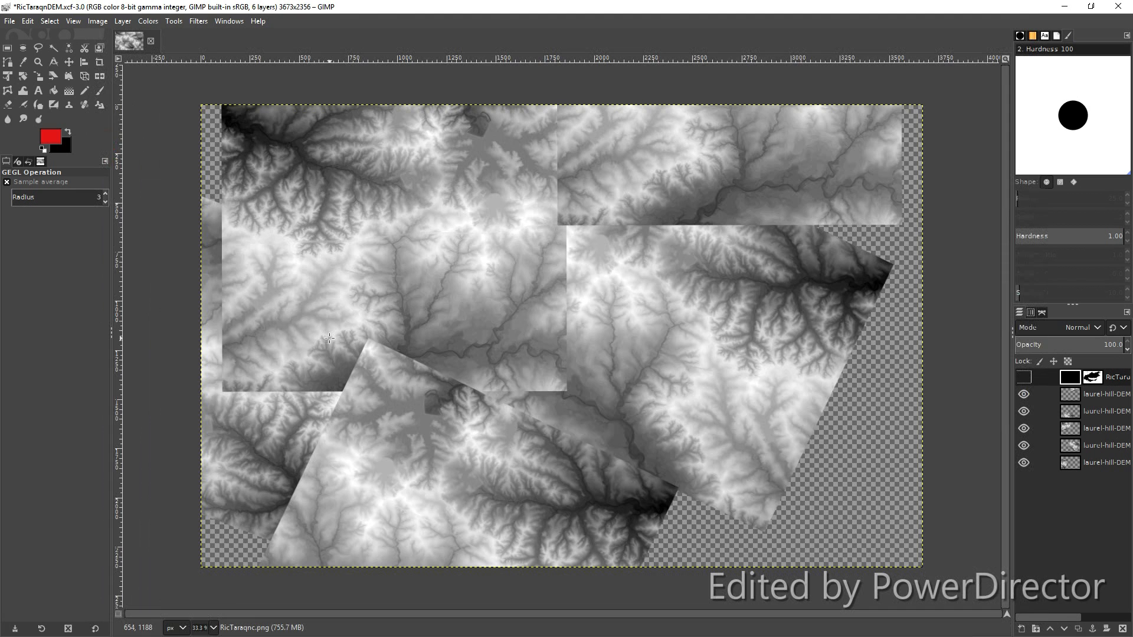
mouse_move(394, 497)
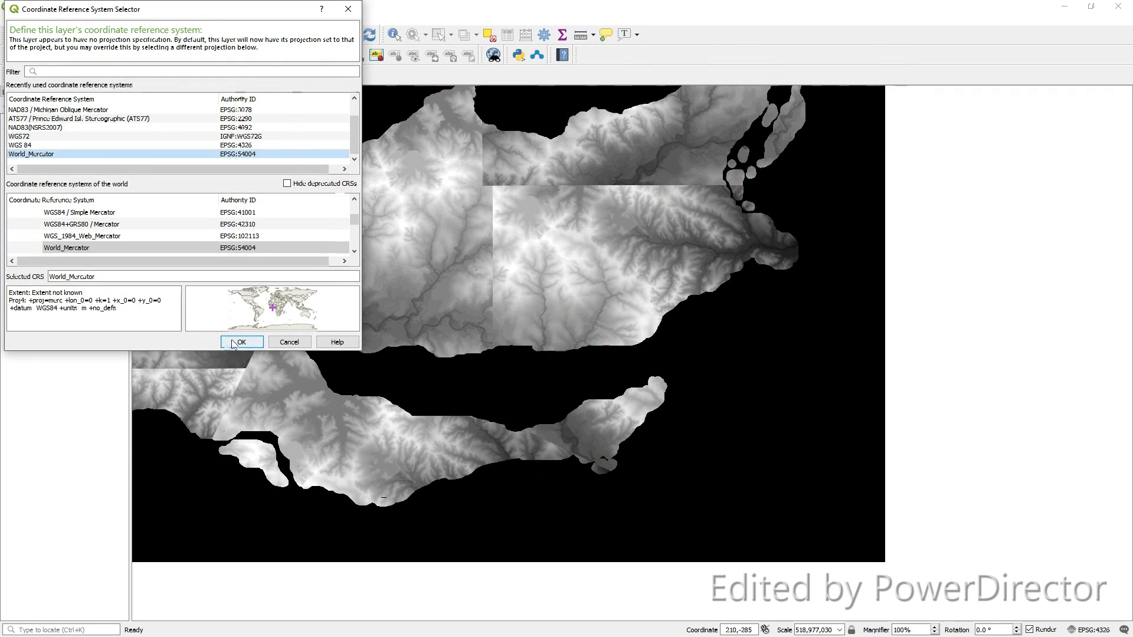
- Confirm World_Mercator (EPSG:54004) as the island elevation raster's coordinate system
left_click(240, 343)
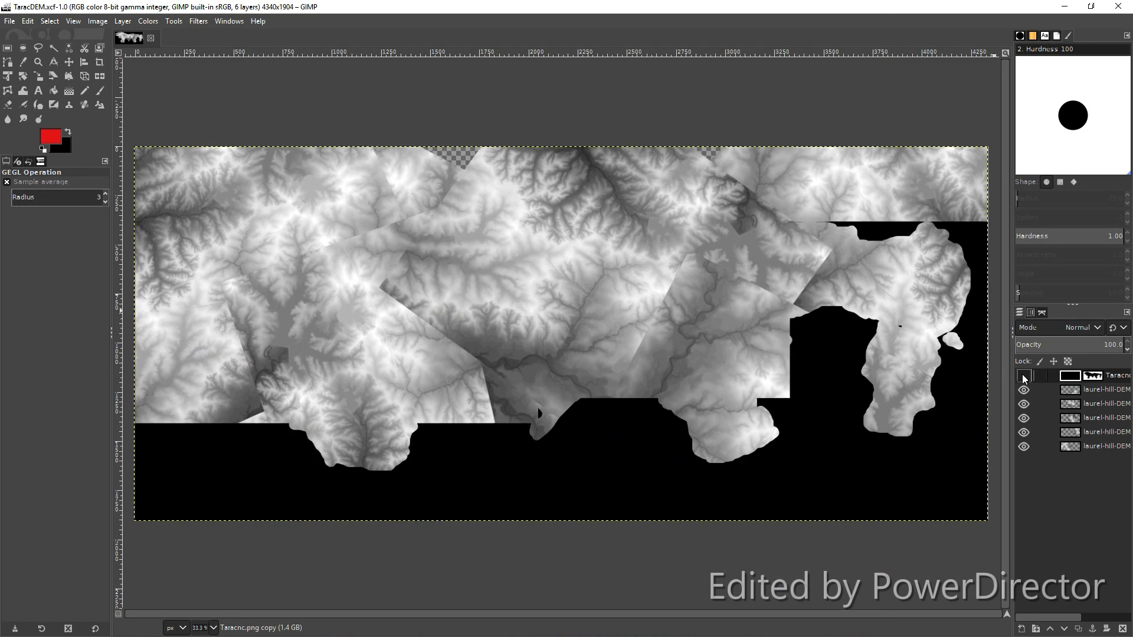
- Hide the island mask and merge the elevation tiles down into a single layer
left_click(1022, 375)
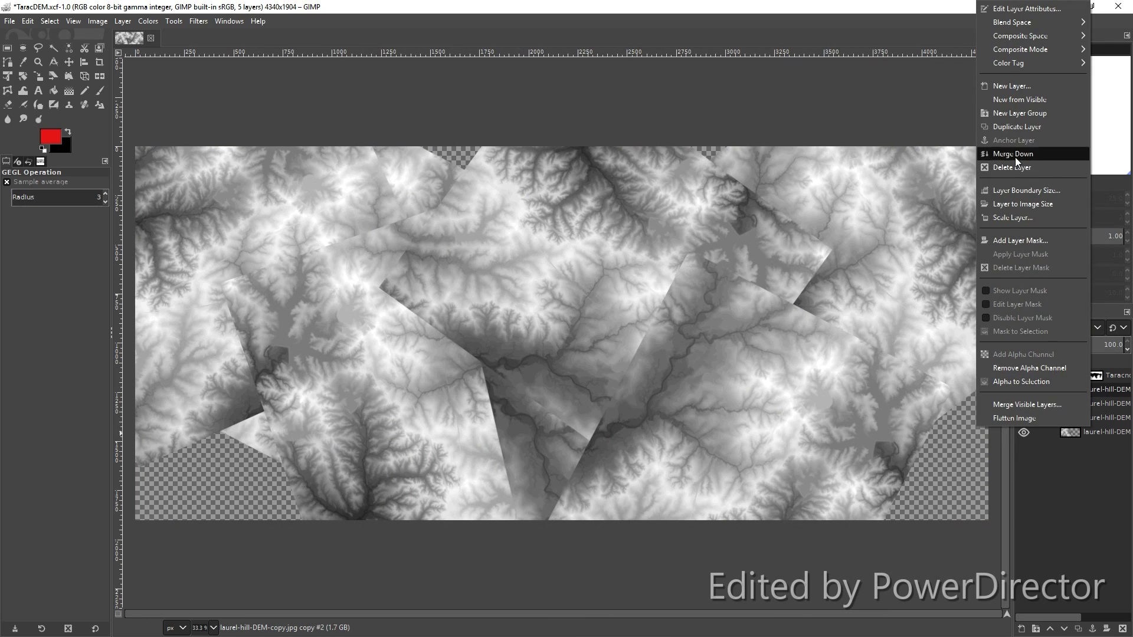
left_click(1013, 154)
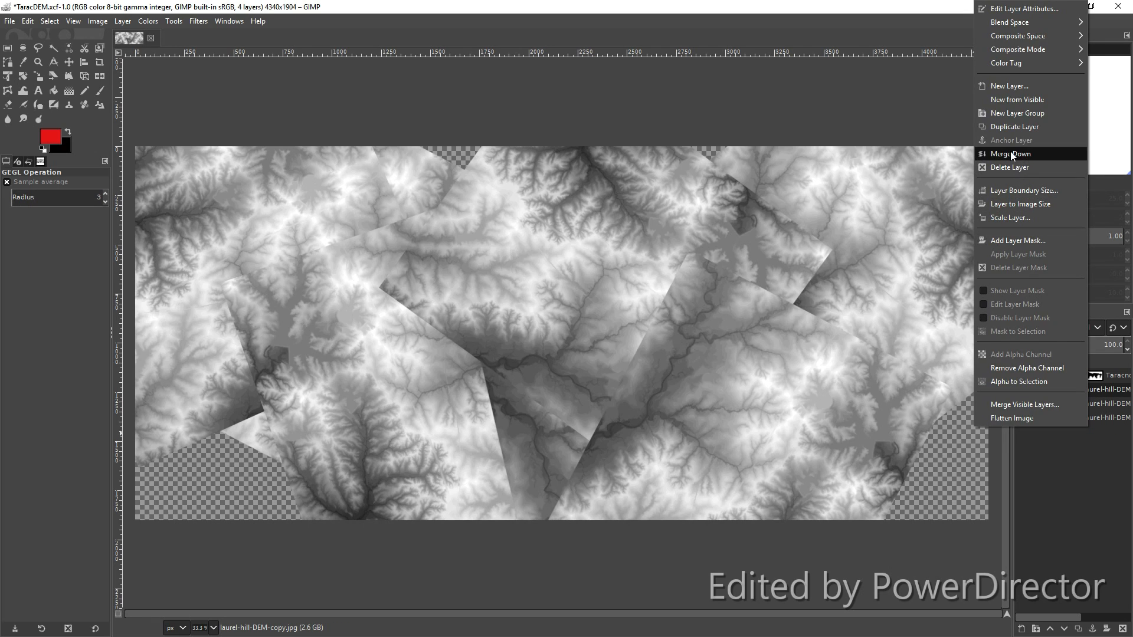
left_click(1010, 153)
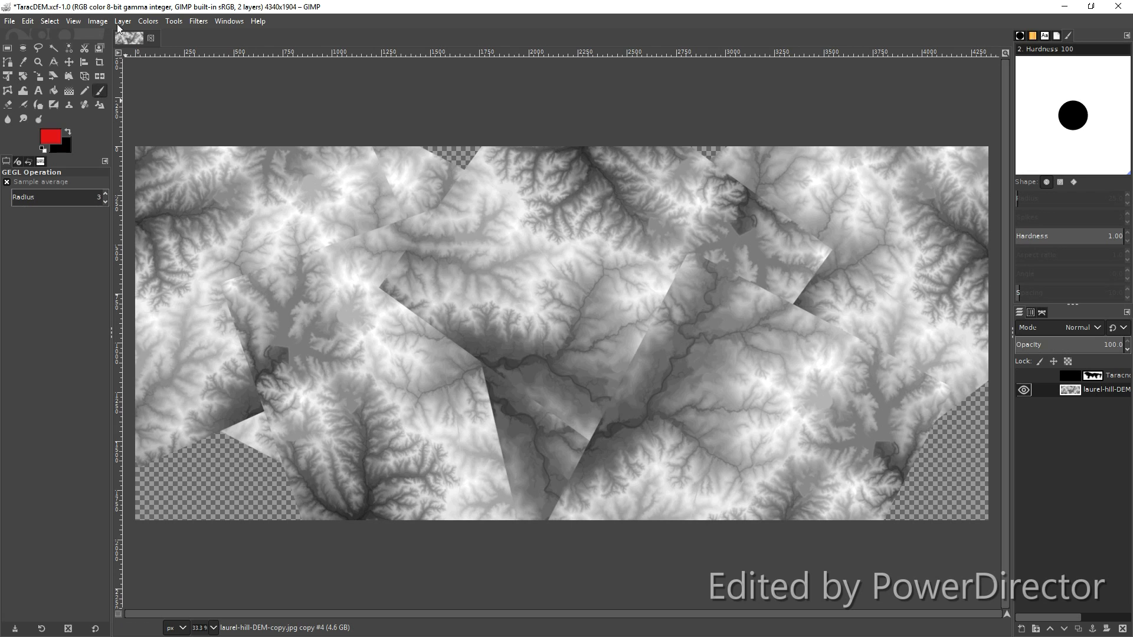
mouse_move(640, 382)
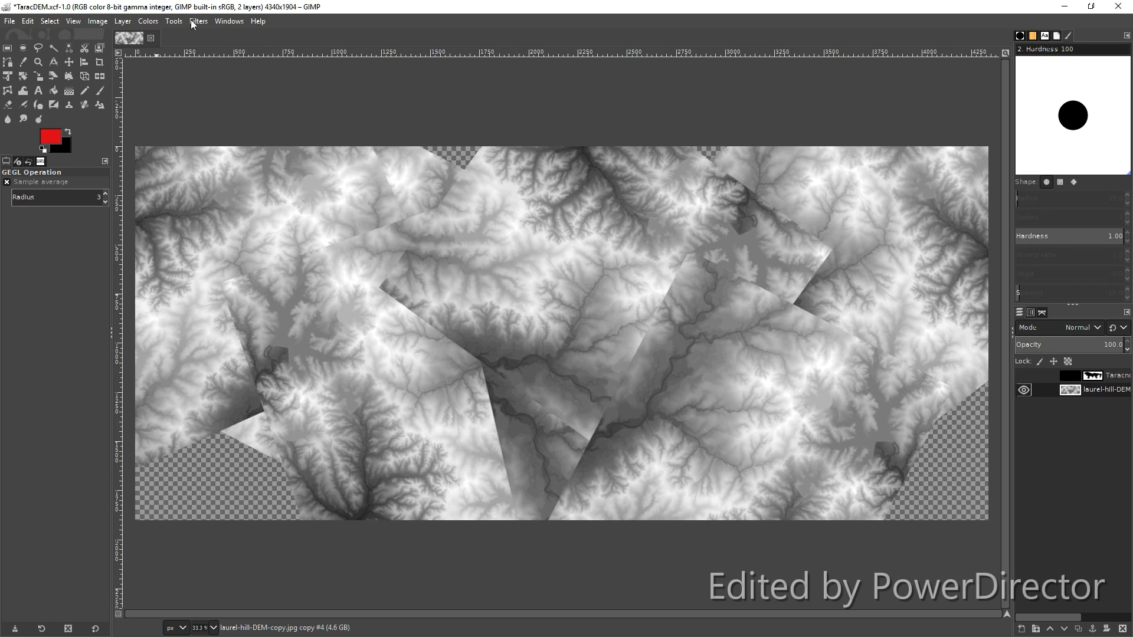
- Bring up the Filters menu to reach the noise-rendering filters
left_click(198, 20)
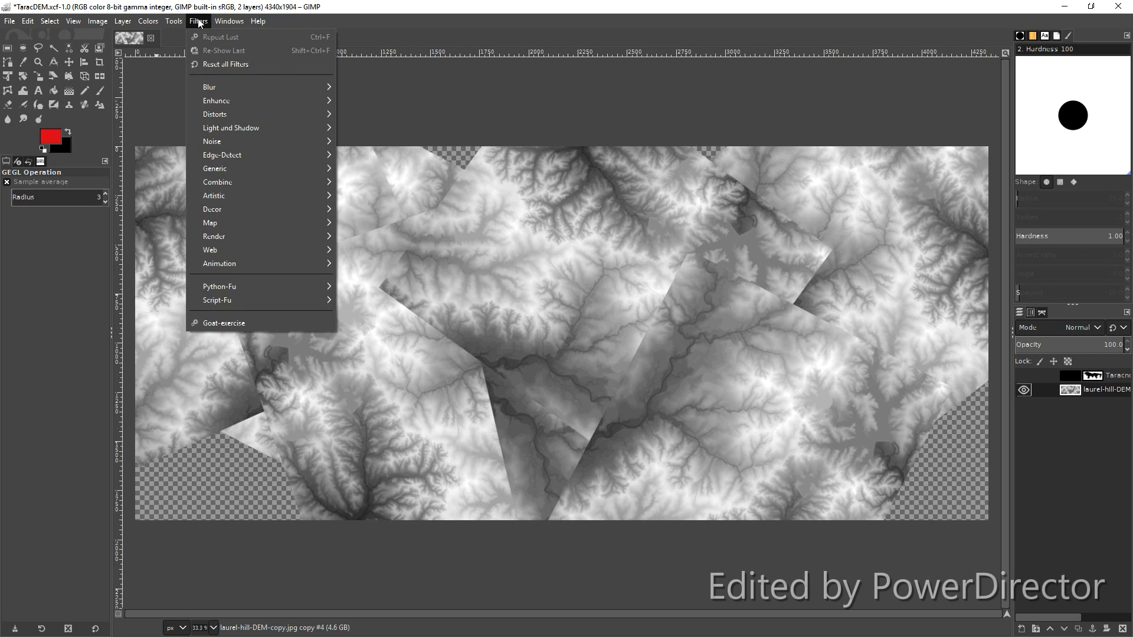
mouse_move(212, 140)
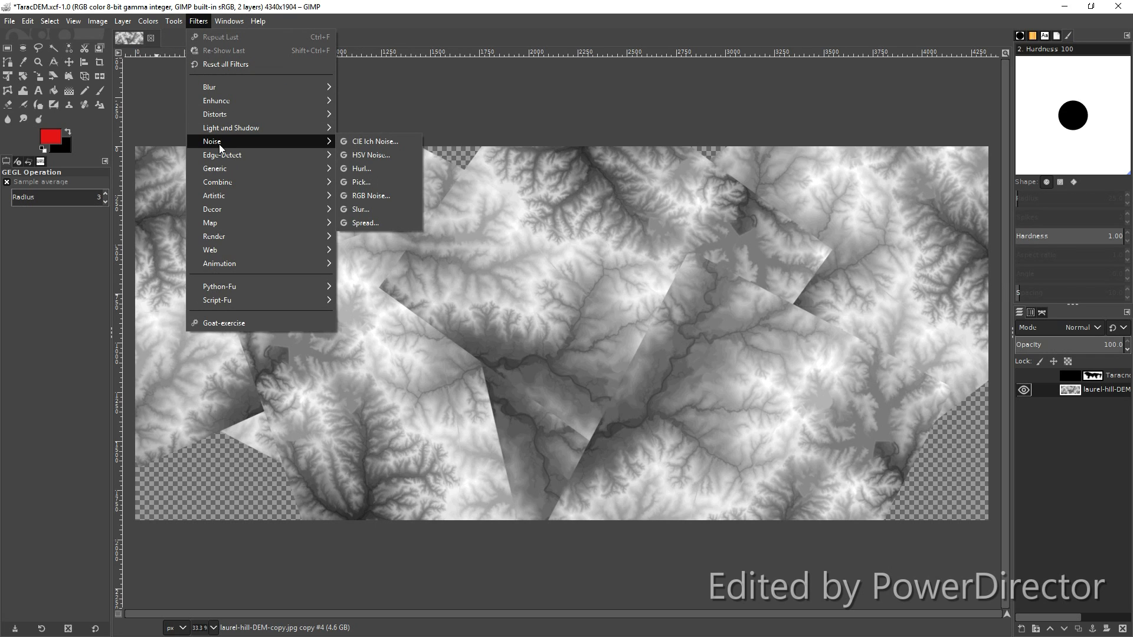
mouse_move(214, 236)
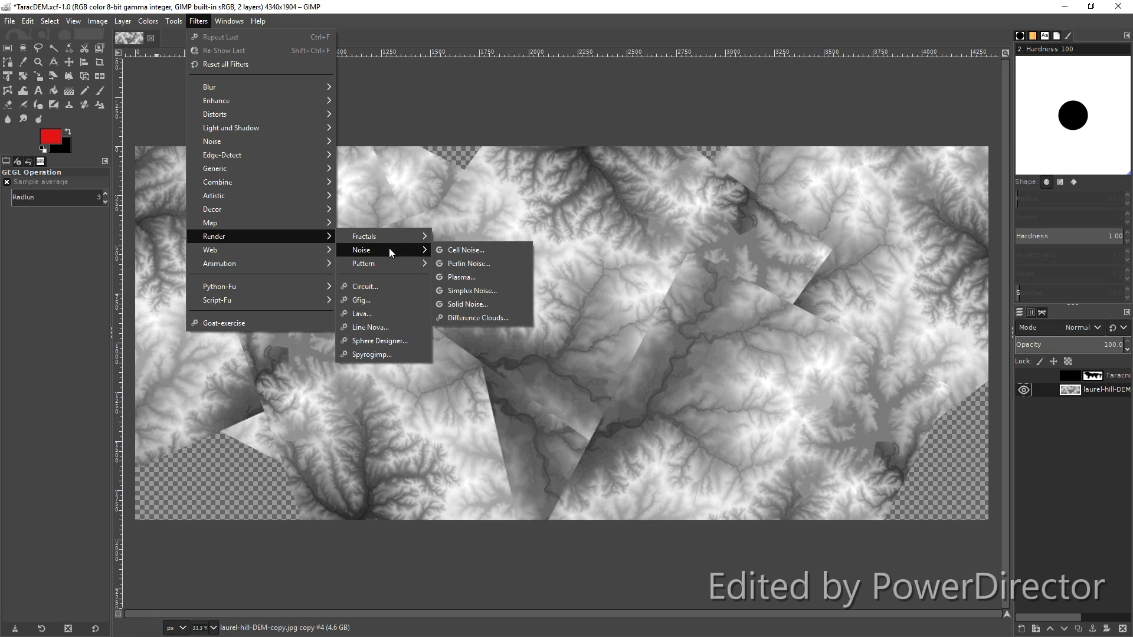
mouse_move(470, 263)
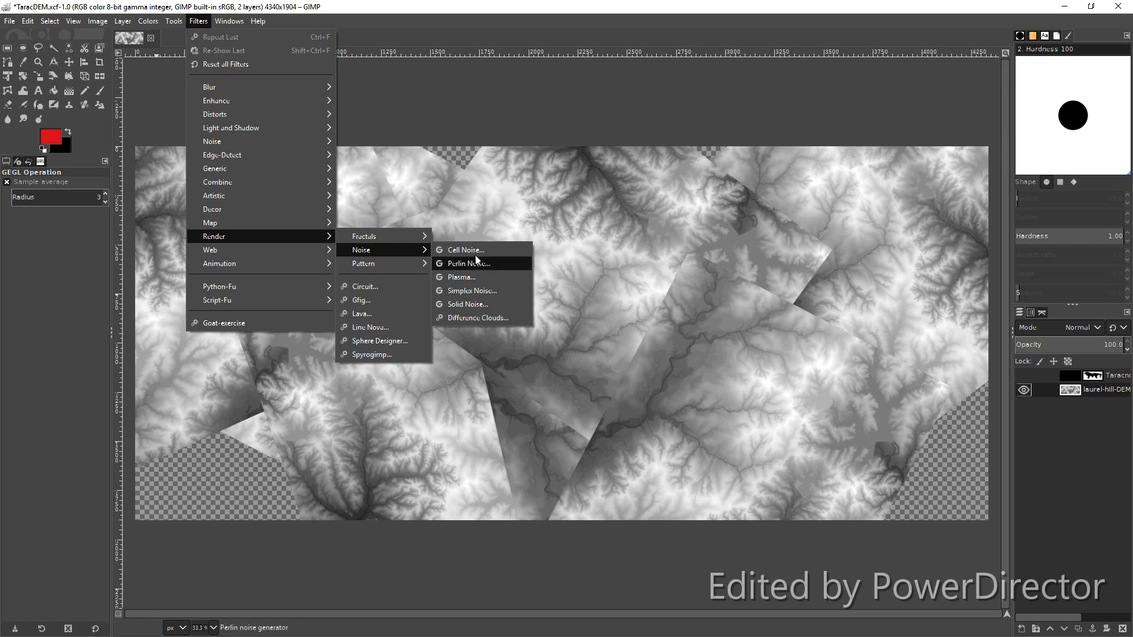
mouse_move(471, 290)
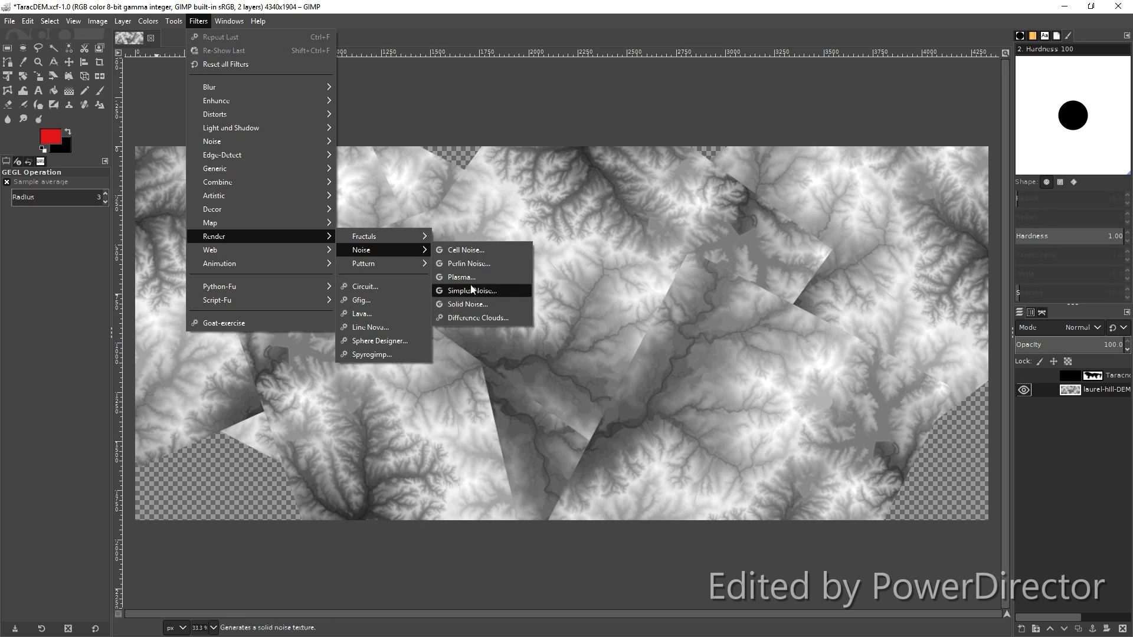
mouse_move(471, 263)
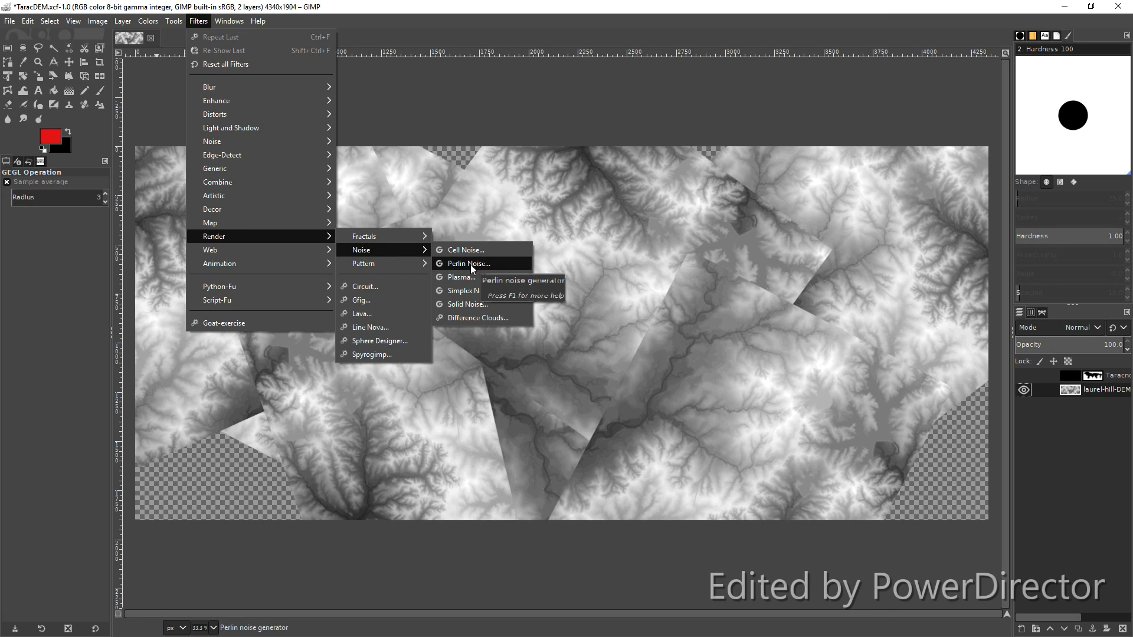
mouse_move(477, 291)
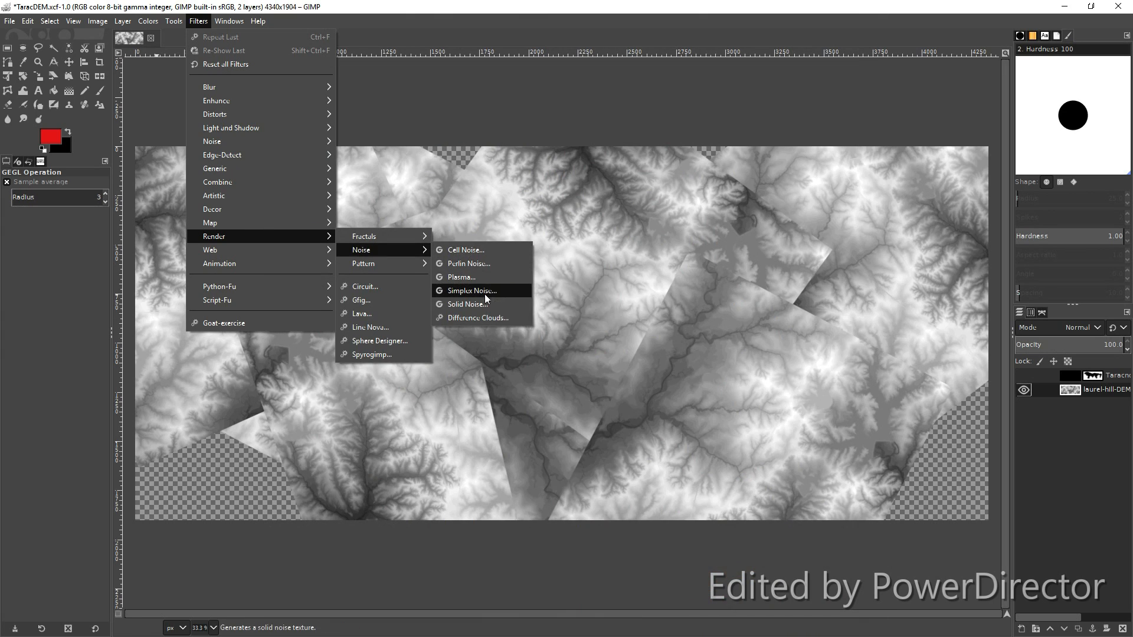
- Render Plasma noise at turbulence 1.100 with a new seed across the entire layer
left_click(460, 276)
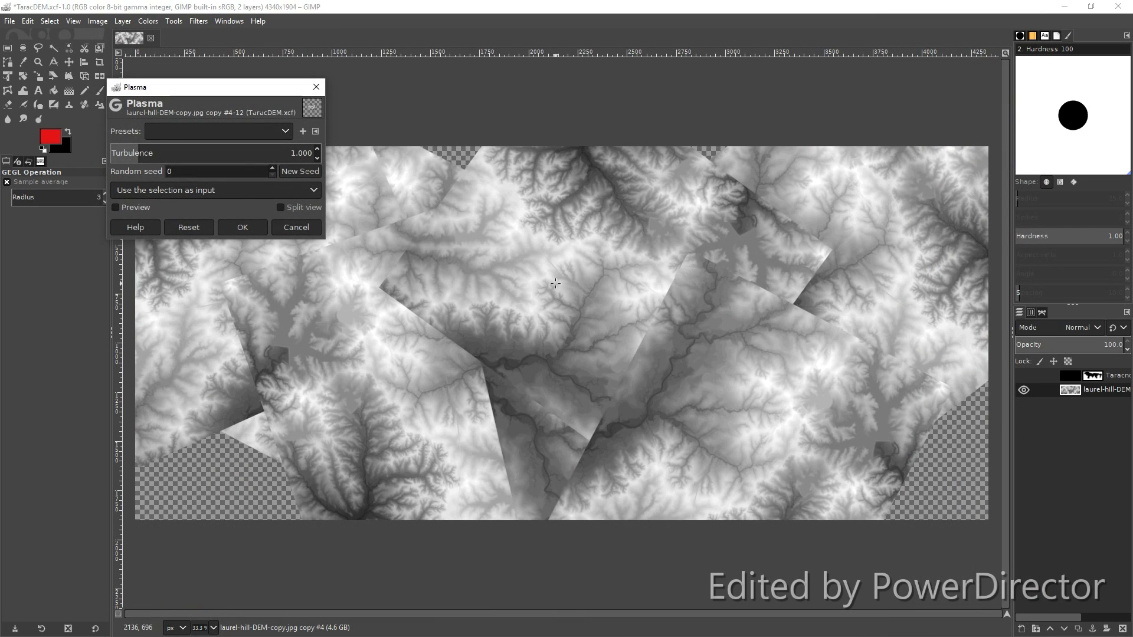
left_click(316, 150)
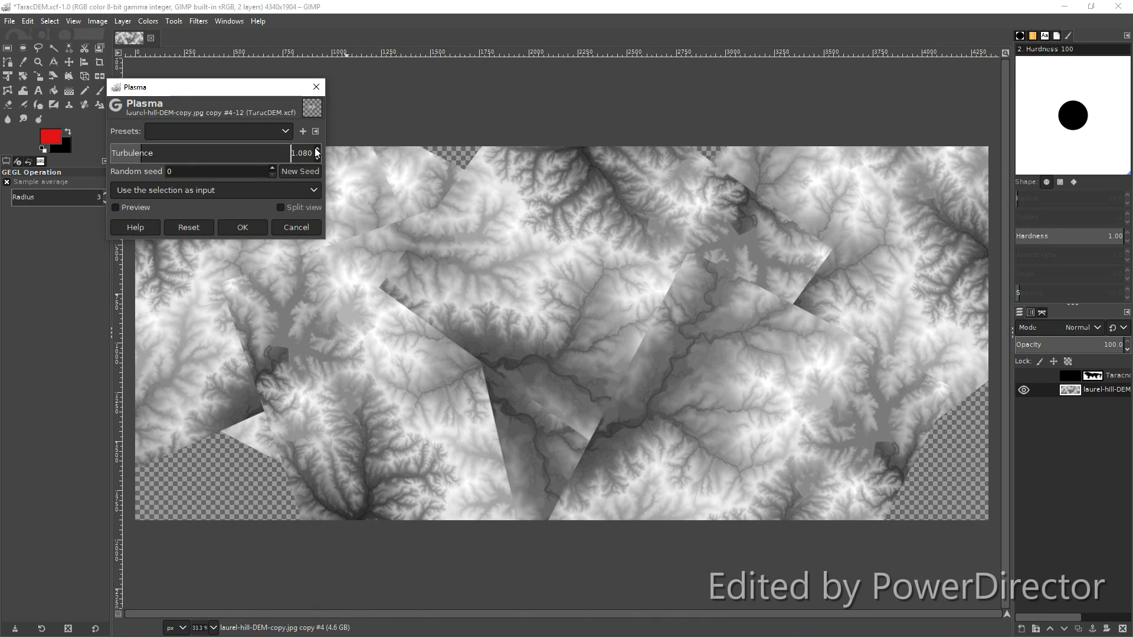
left_click(299, 171)
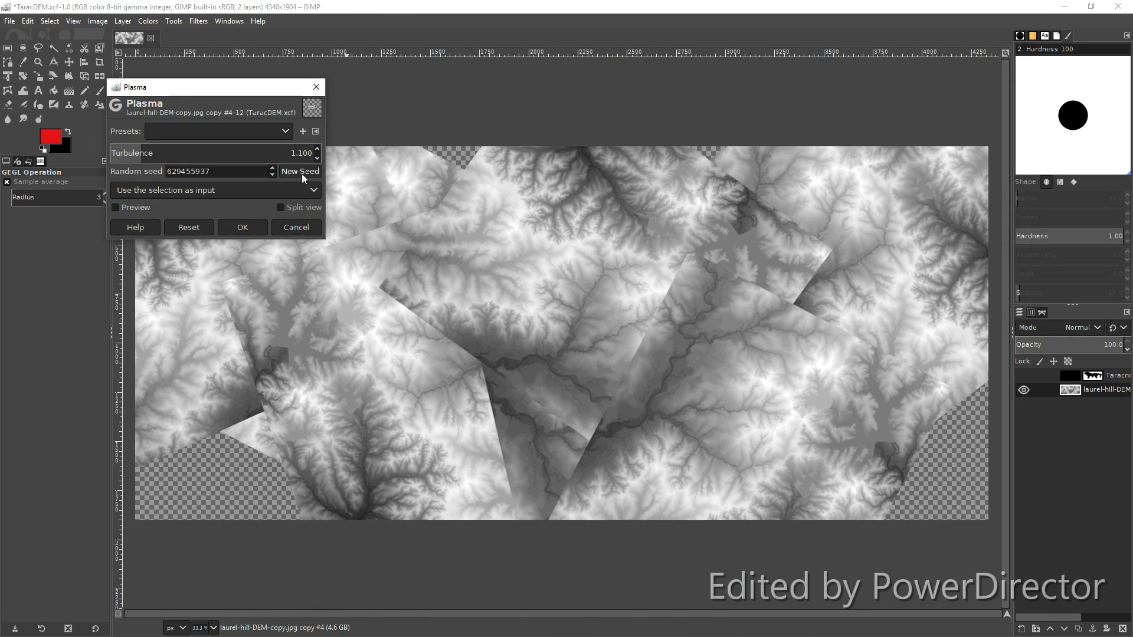
left_click(215, 190)
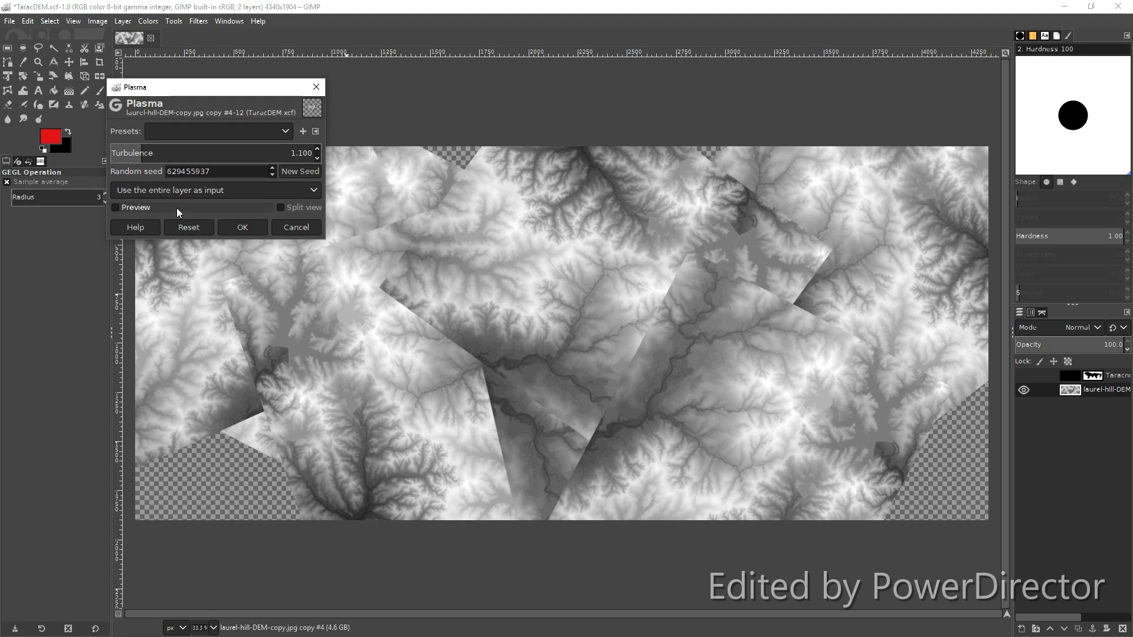
left_click(242, 227)
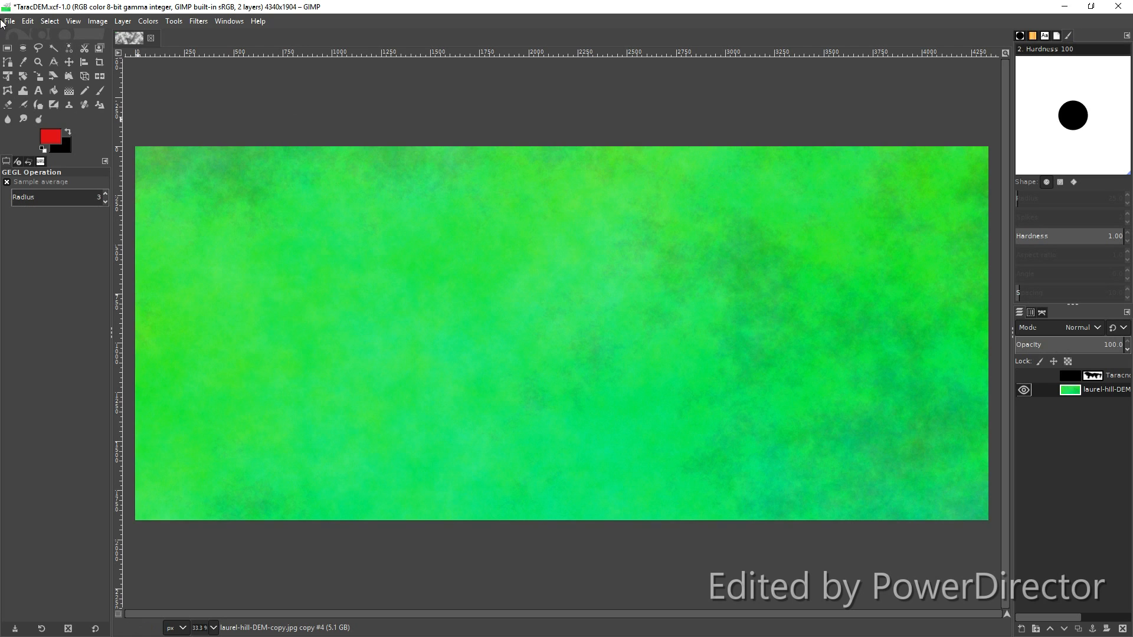
- Export the plasma noise as 'DEM noise procedural.png' in Documents with default PNG settings
left_click(8, 21)
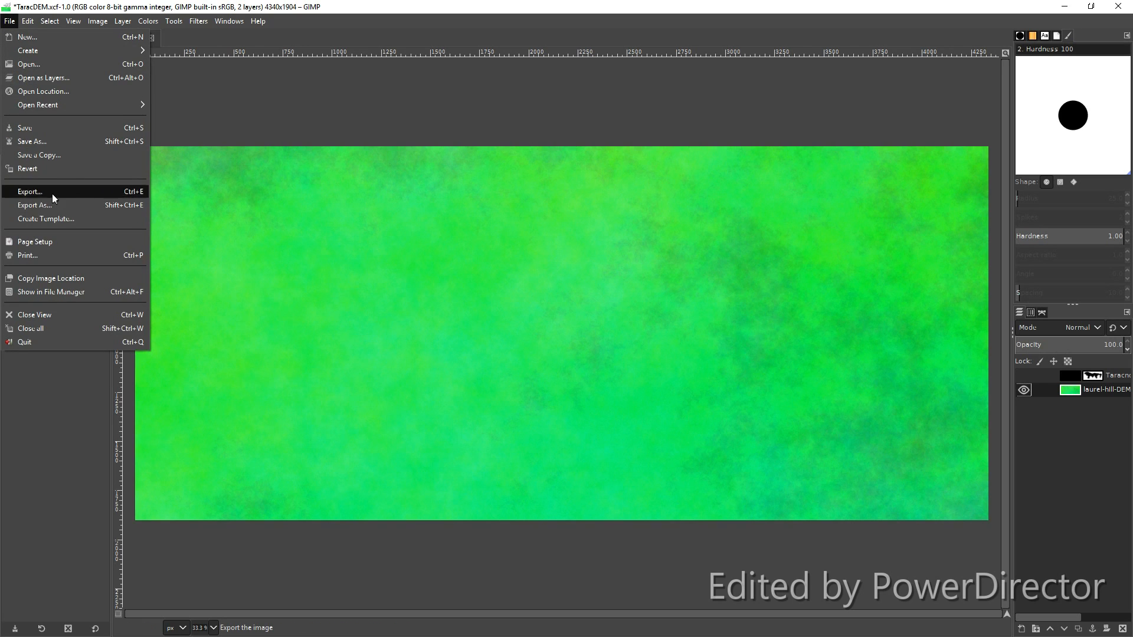
left_click(30, 191)
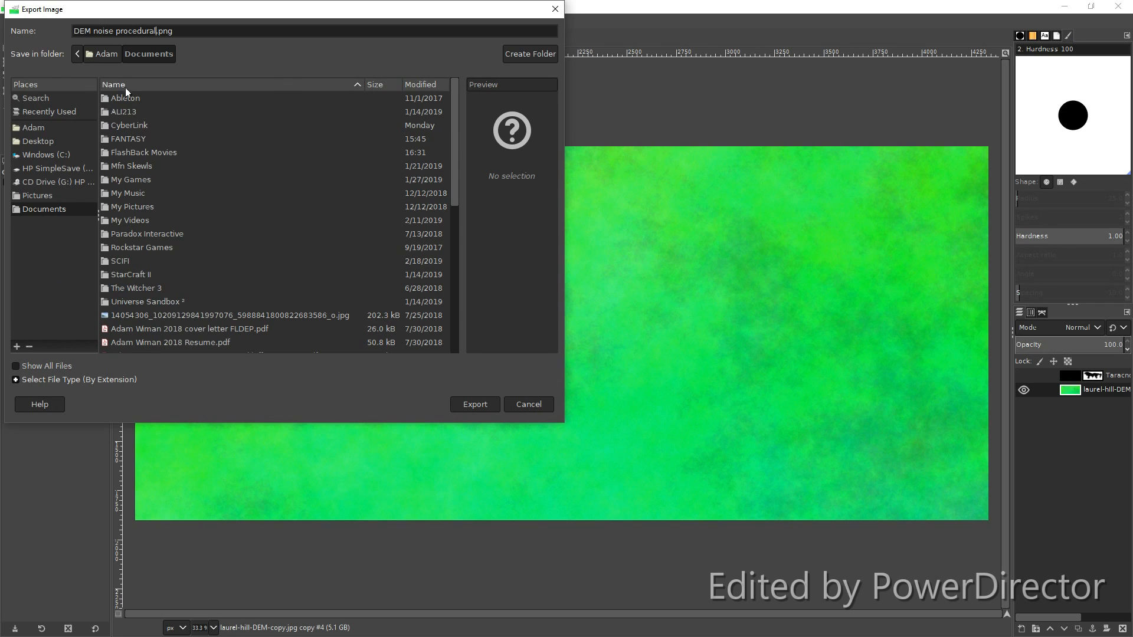
left_click(474, 404)
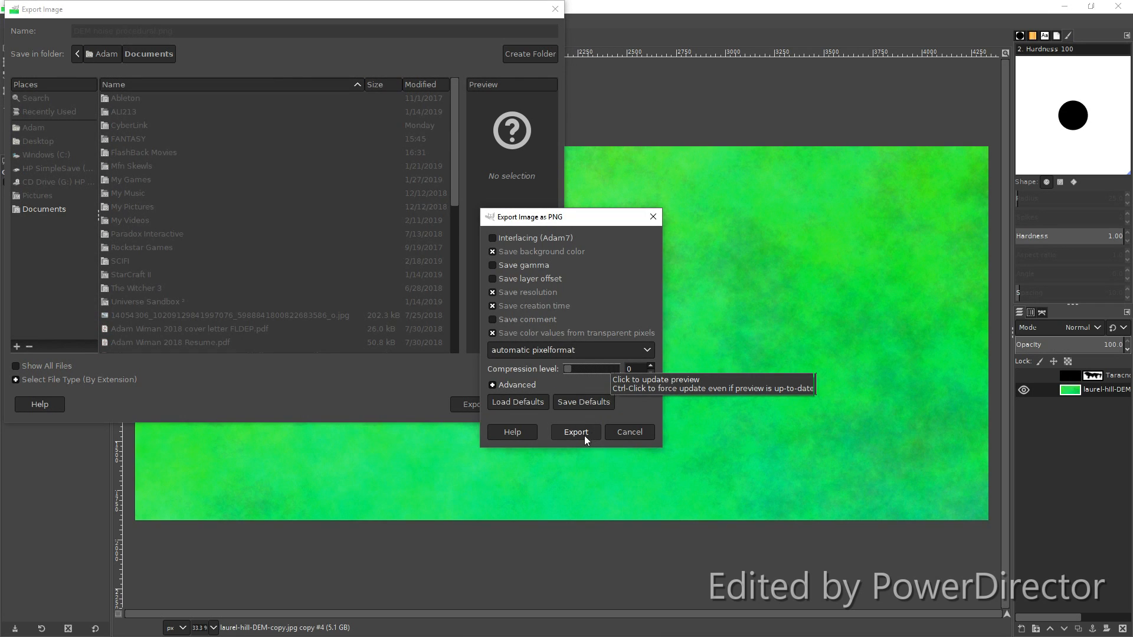
left_click(574, 432)
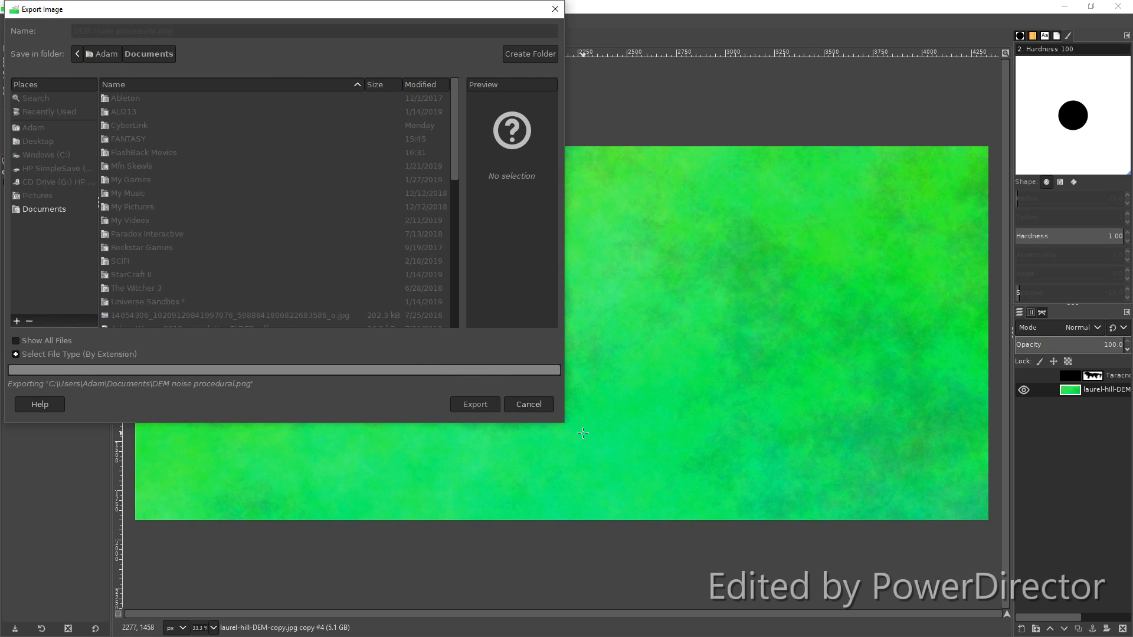
left_click(475, 403)
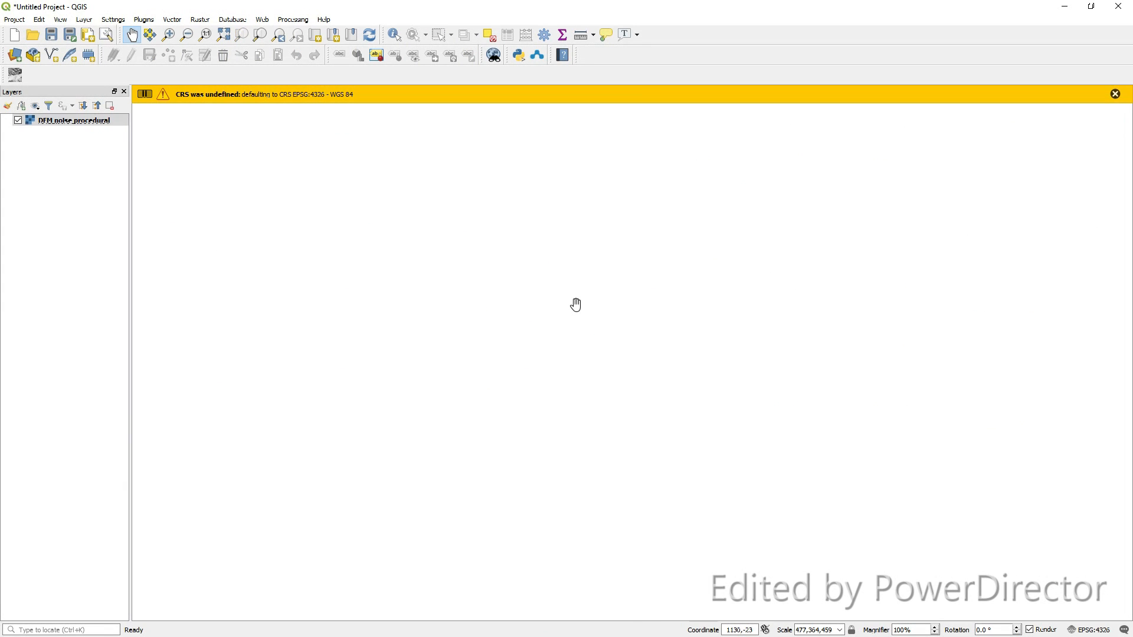
- Assign World_Mercator (EPSG:54004) to the DEM noise procedural layer and set the project CRS from it
right_click(65, 120)
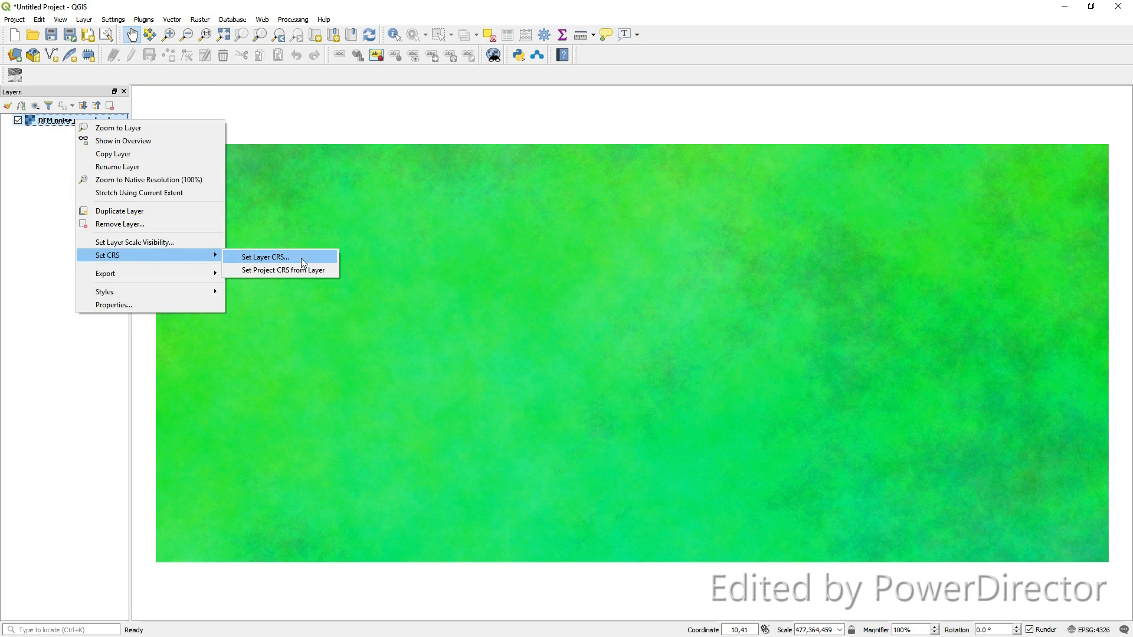
left_click(263, 256)
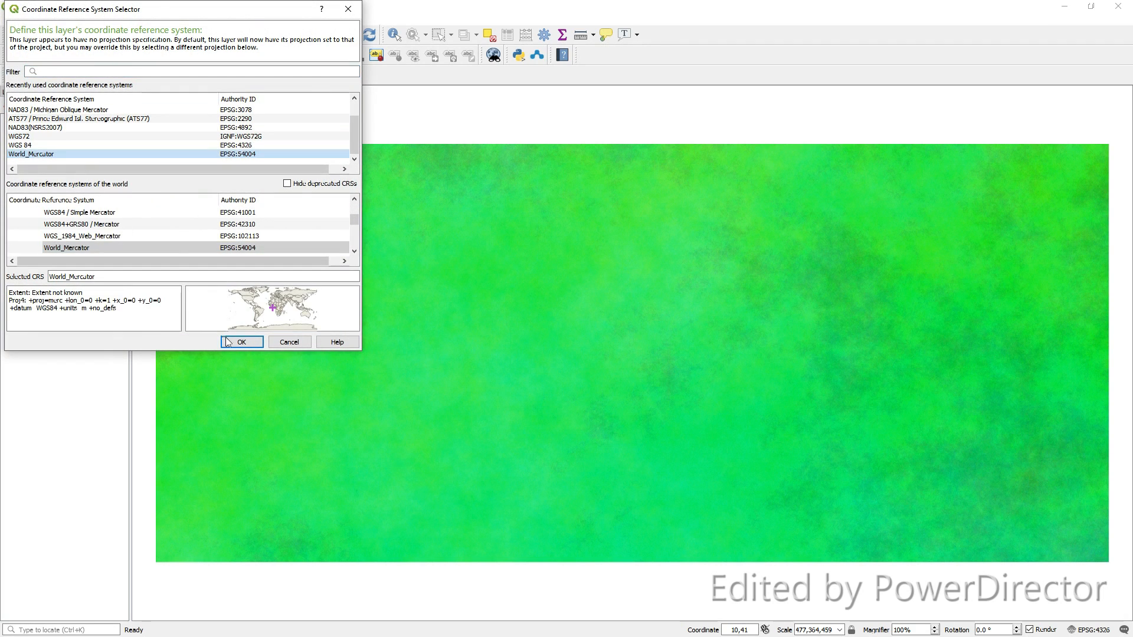
left_click(241, 342)
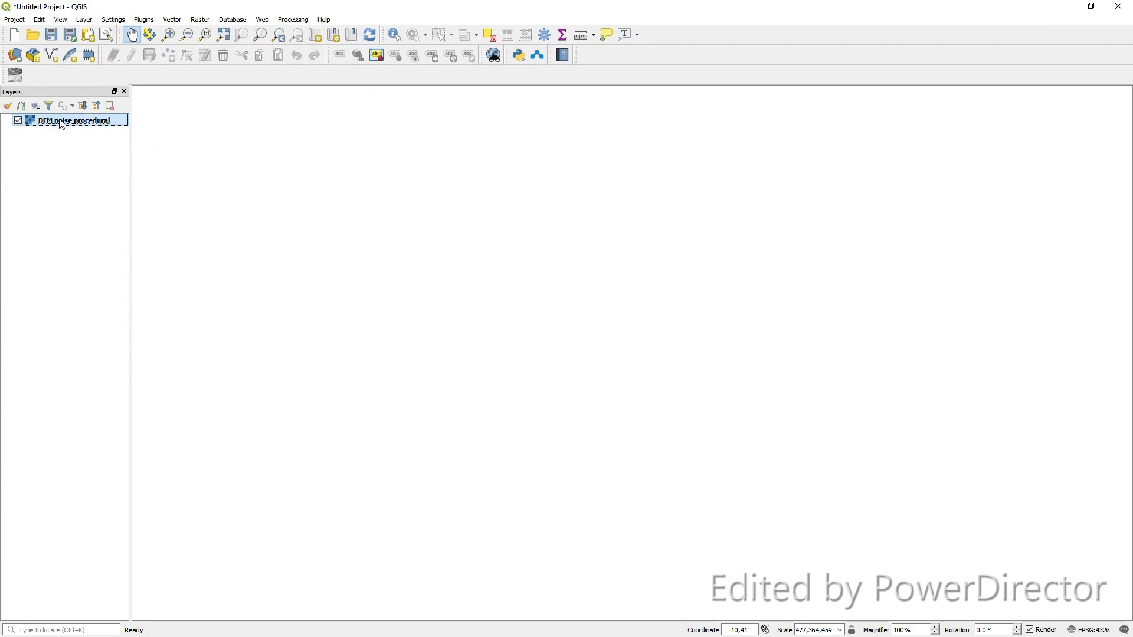
right_click(69, 120)
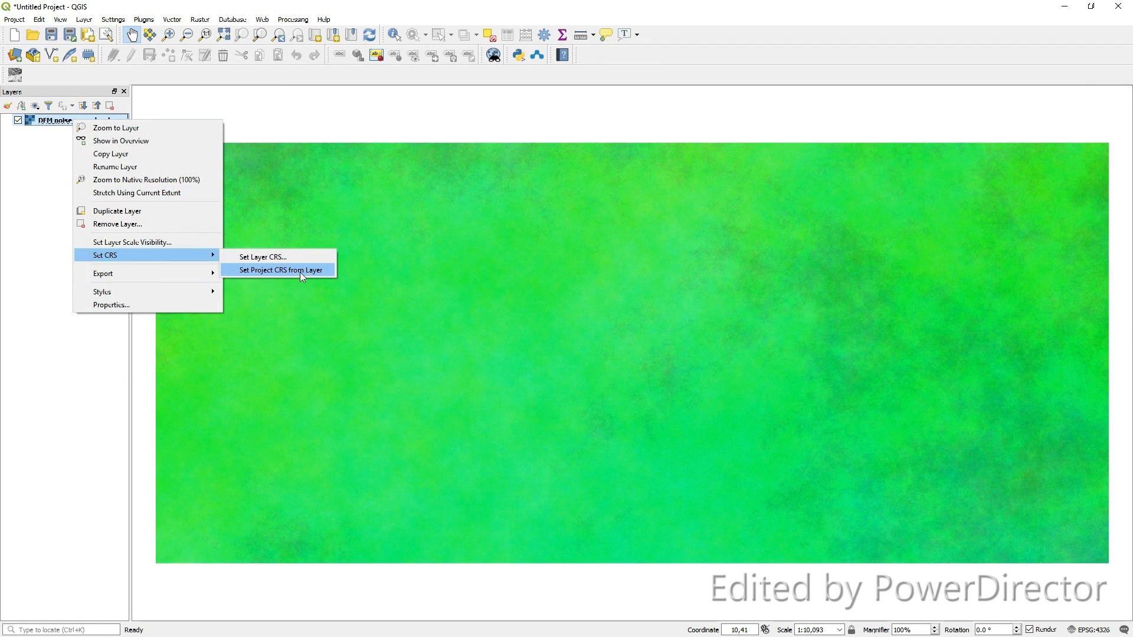
left_click(60, 20)
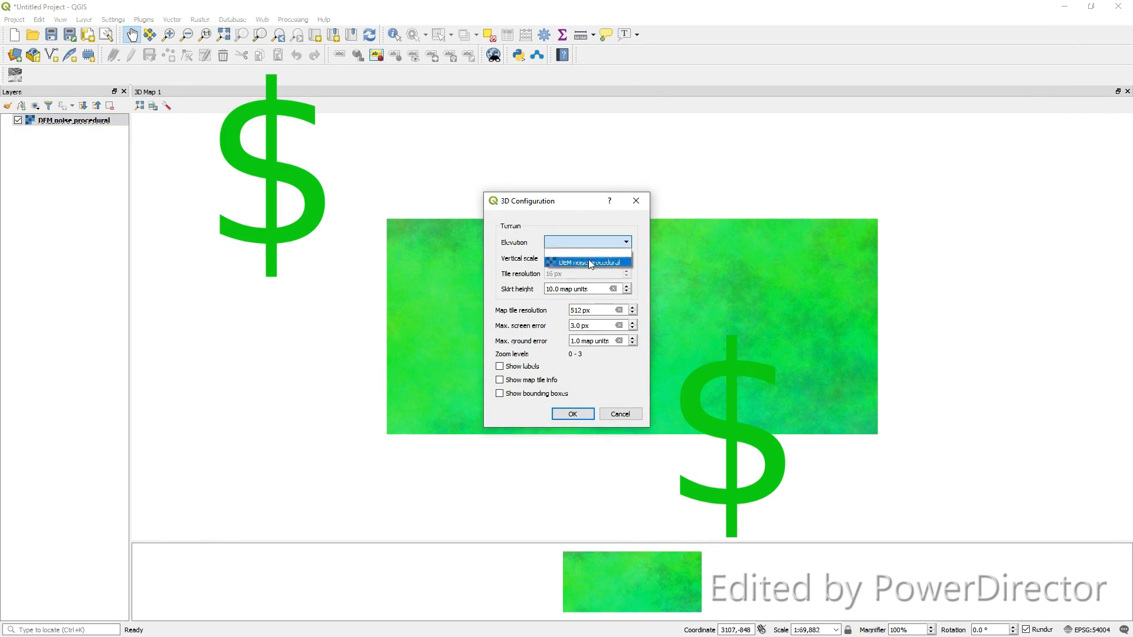
- Confirm the 3D configuration using DEM noise procedural as the terrain elevation
left_click(571, 414)
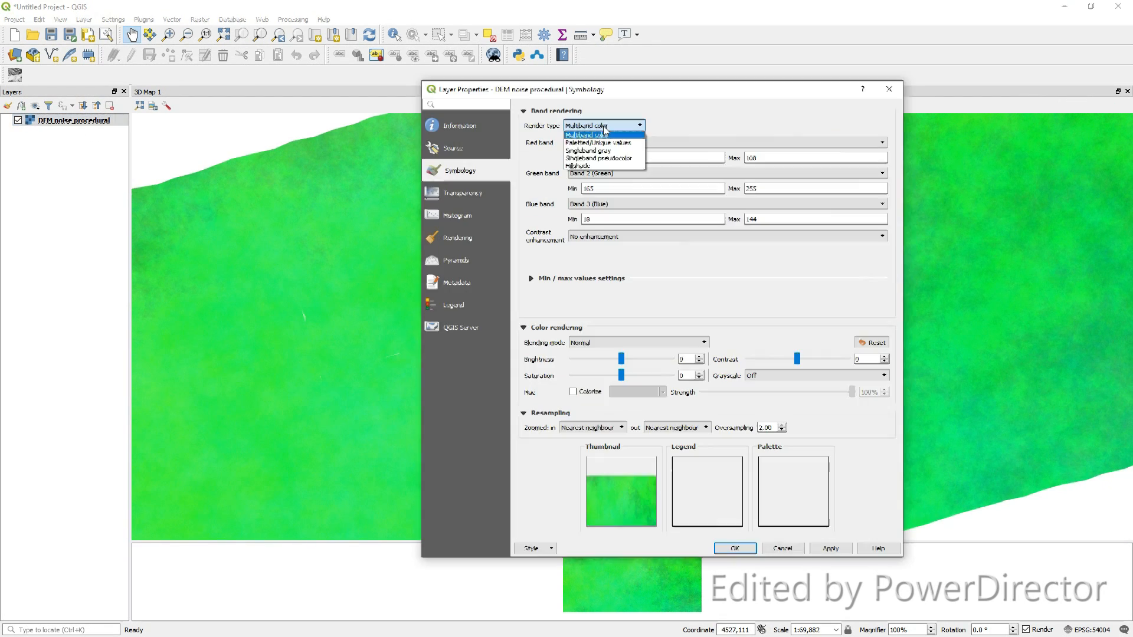
- Render the noise layer as Singleband gray, Band 1, Black to white, and apply it
left_click(574, 152)
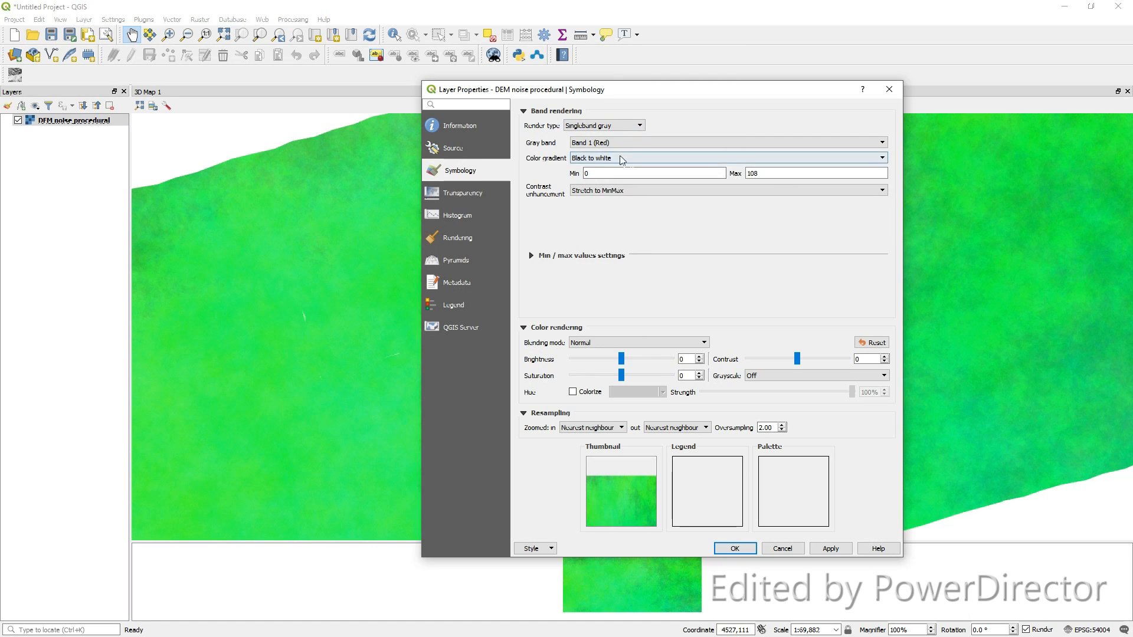
left_click(830, 549)
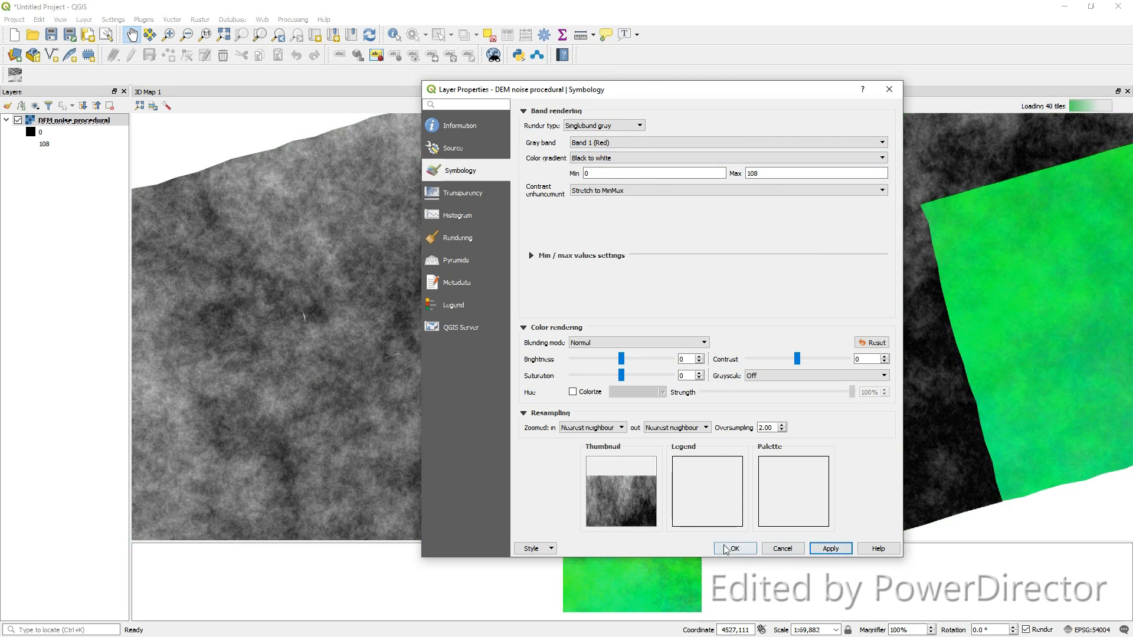
left_click(734, 548)
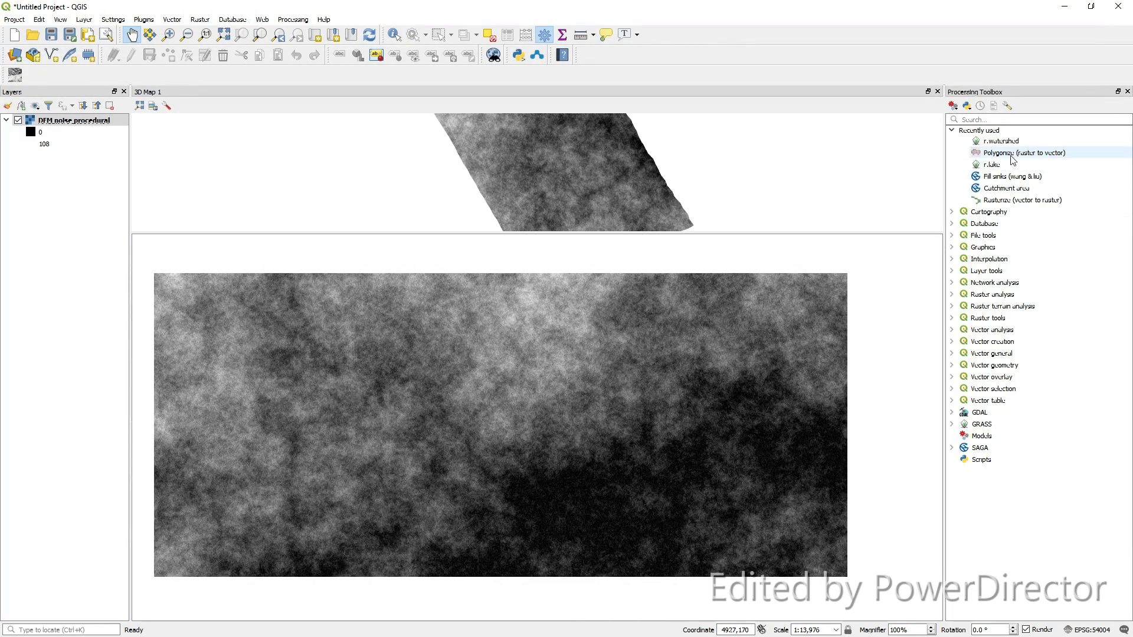
mouse_move(1057, 236)
type("fill sink")
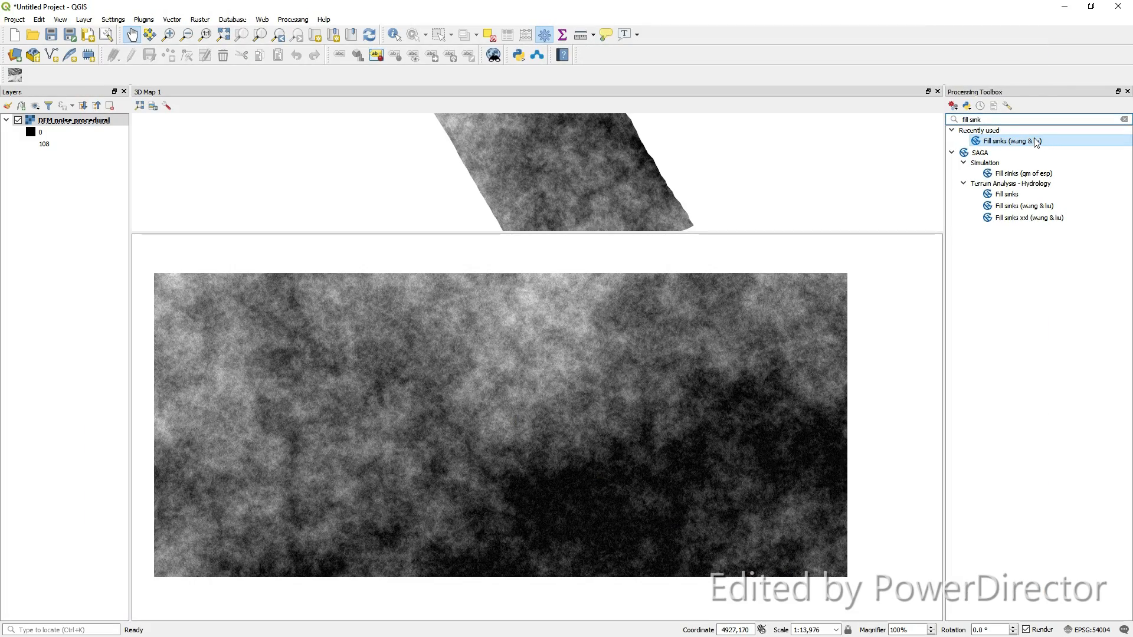
- Run Fill sinks (wang & liu) on the noise DEM, then close the hung sink-filling windows
double_click(1010, 141)
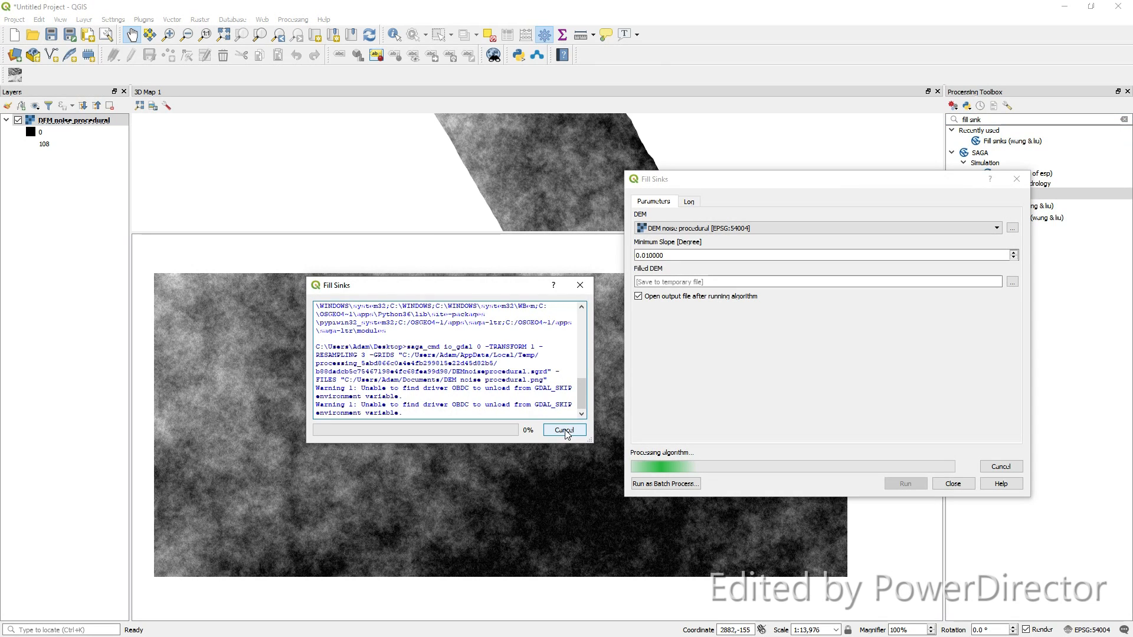
left_click(564, 429)
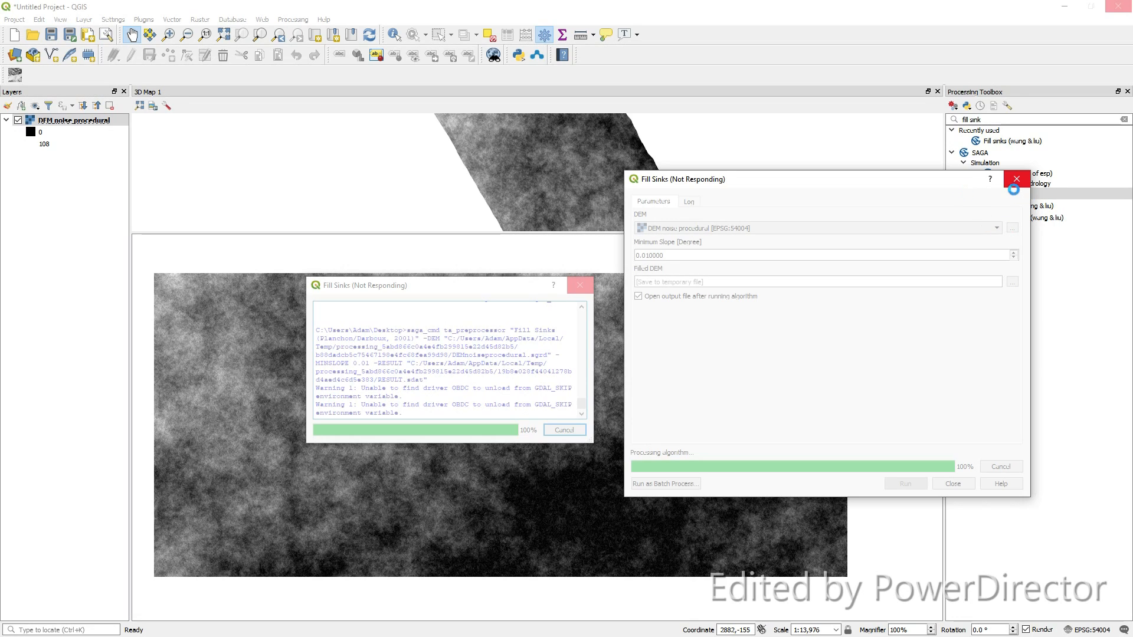
mouse_move(578, 285)
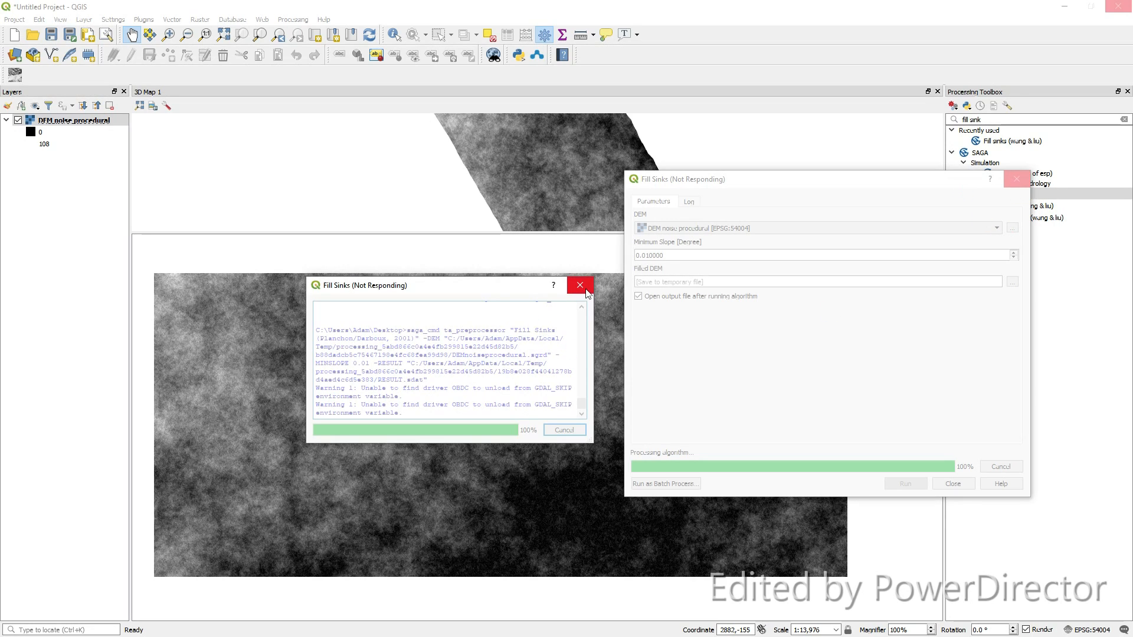
left_click(579, 285)
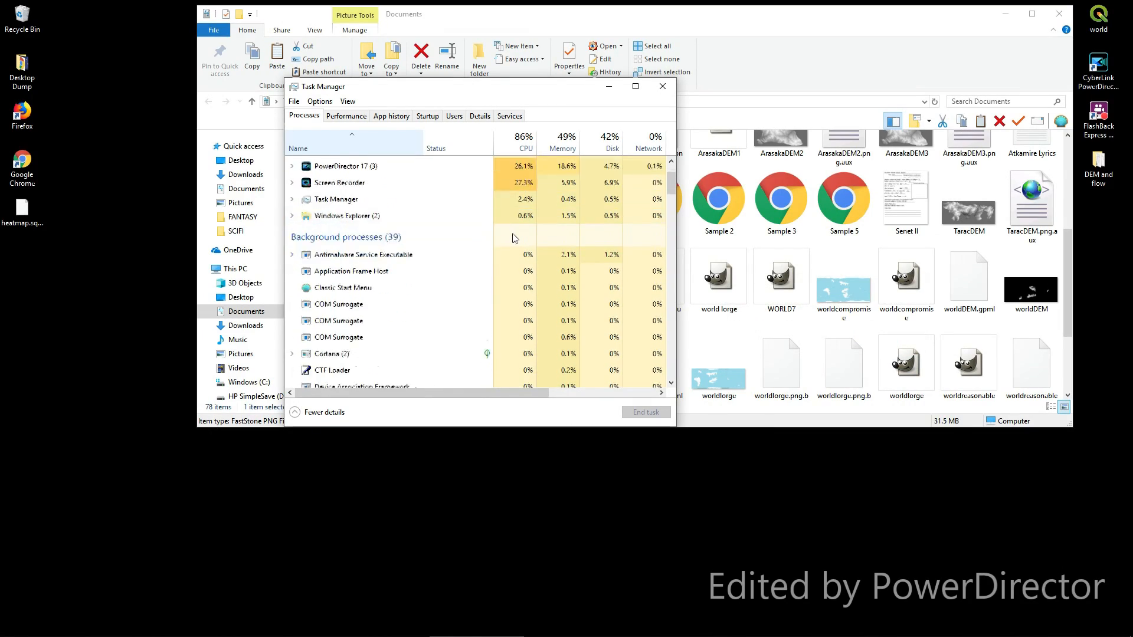
scroll("down", 3)
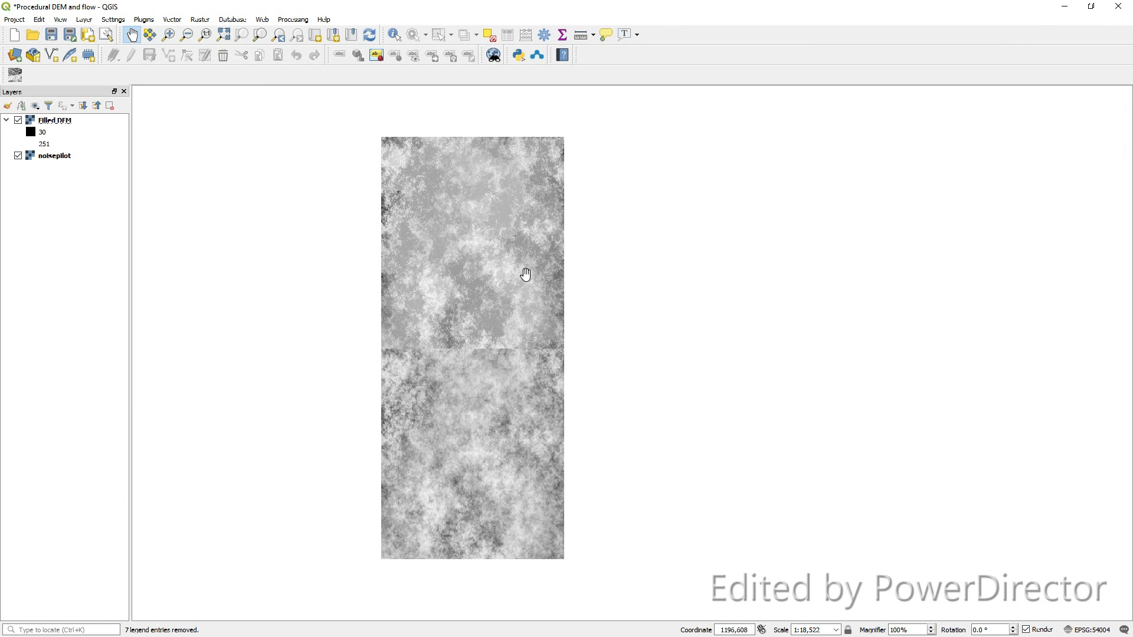
- Recenter on the filled DEM and bring up the r.watershed tool from the toolbox
left_click_drag(472, 241, 680, 300)
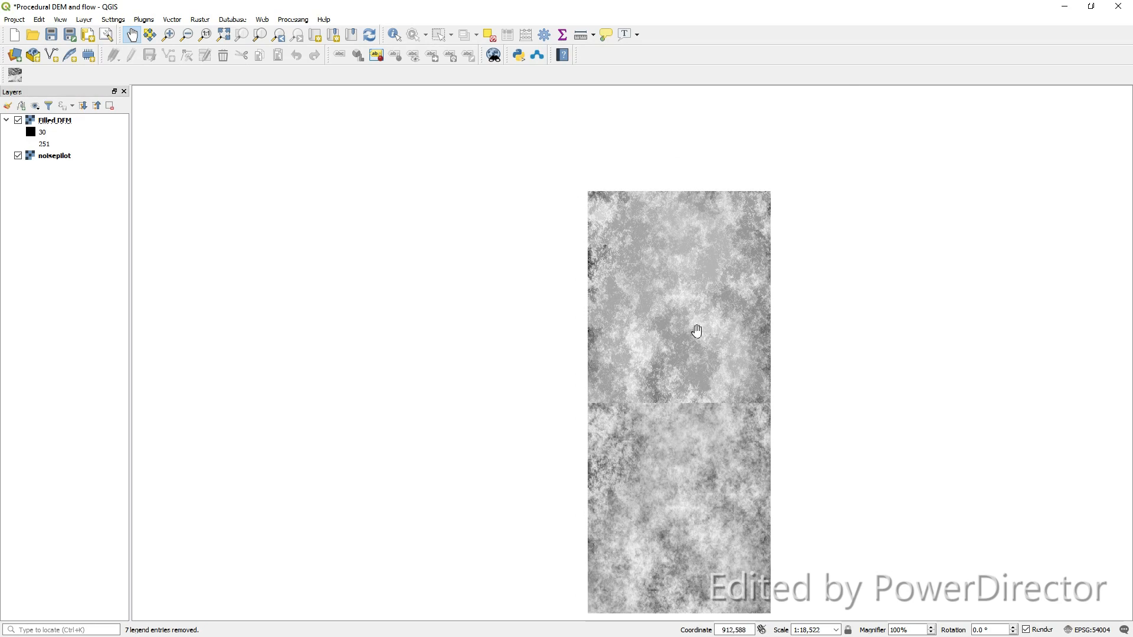
scroll("up", 3)
type("wutur")
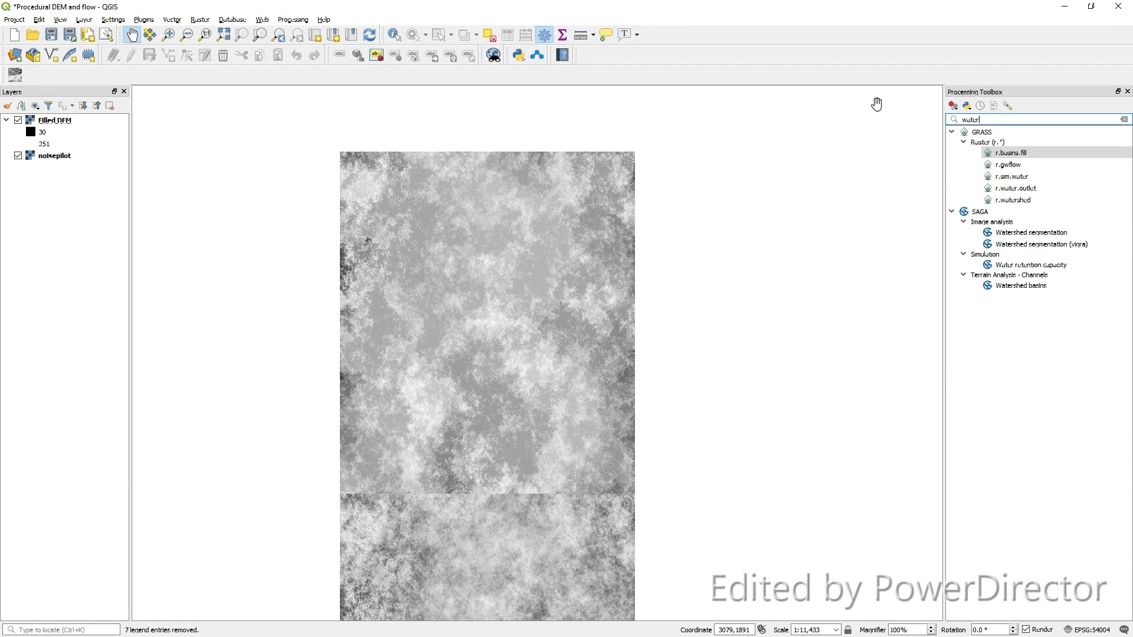
left_click(1015, 201)
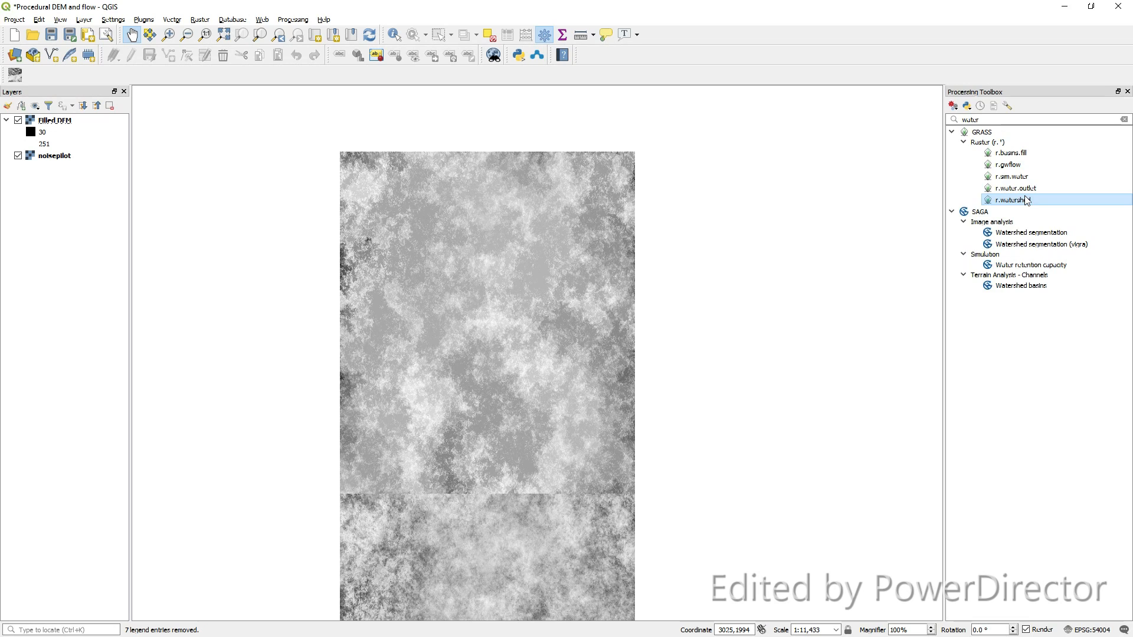
double_click(1008, 201)
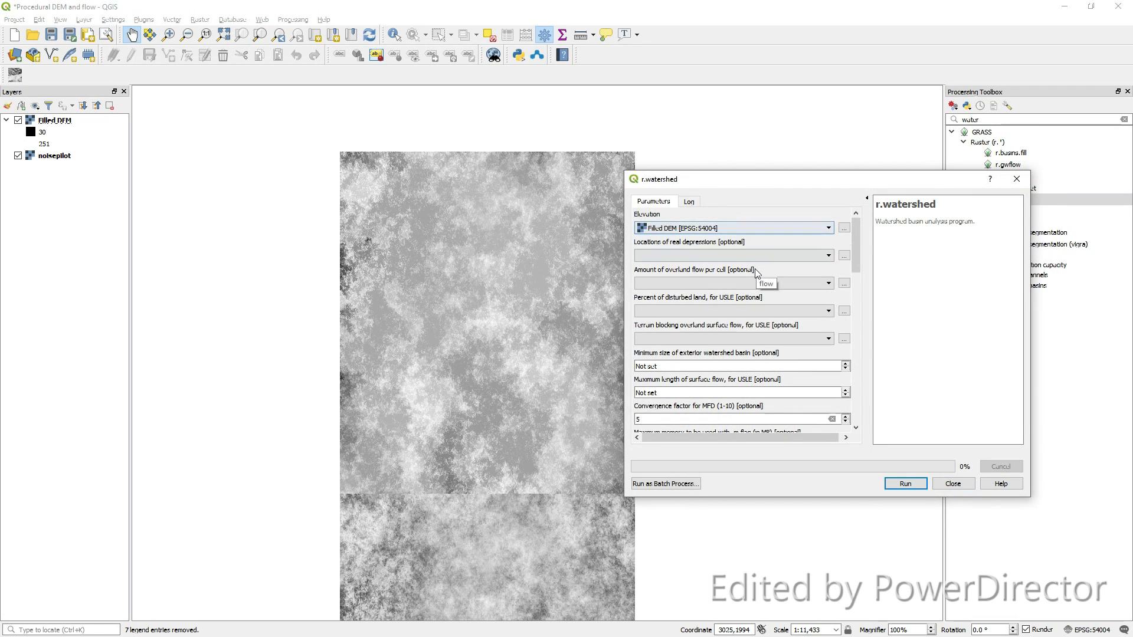
- Run r.watershed with minimum exterior basin size 1000 and maximum surface flow length 10
scroll("down", 3)
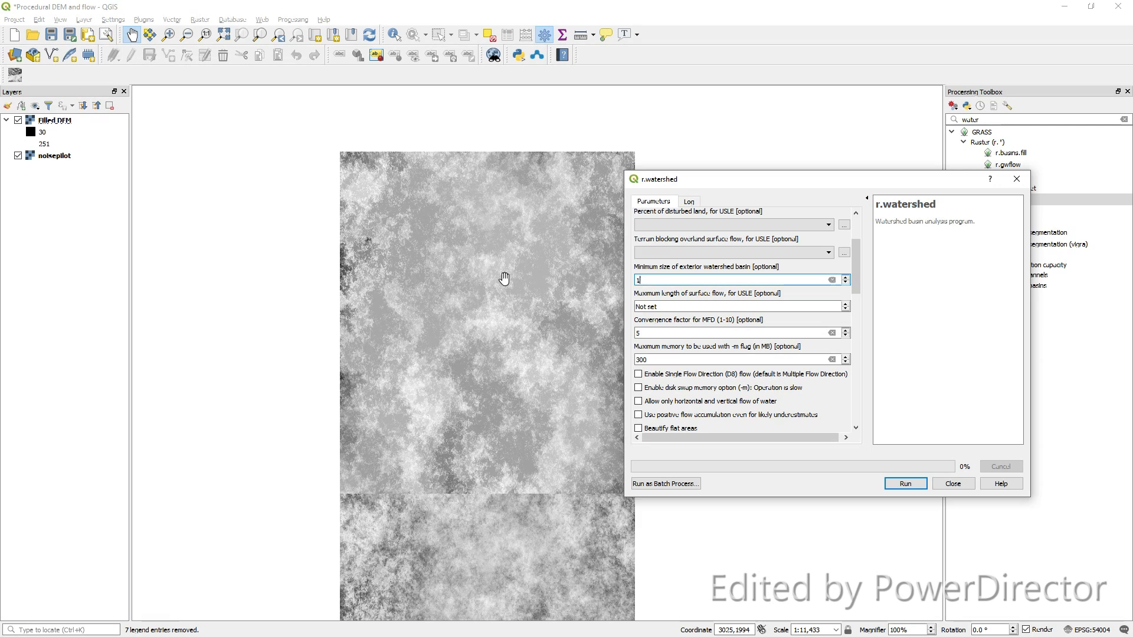
type("1000")
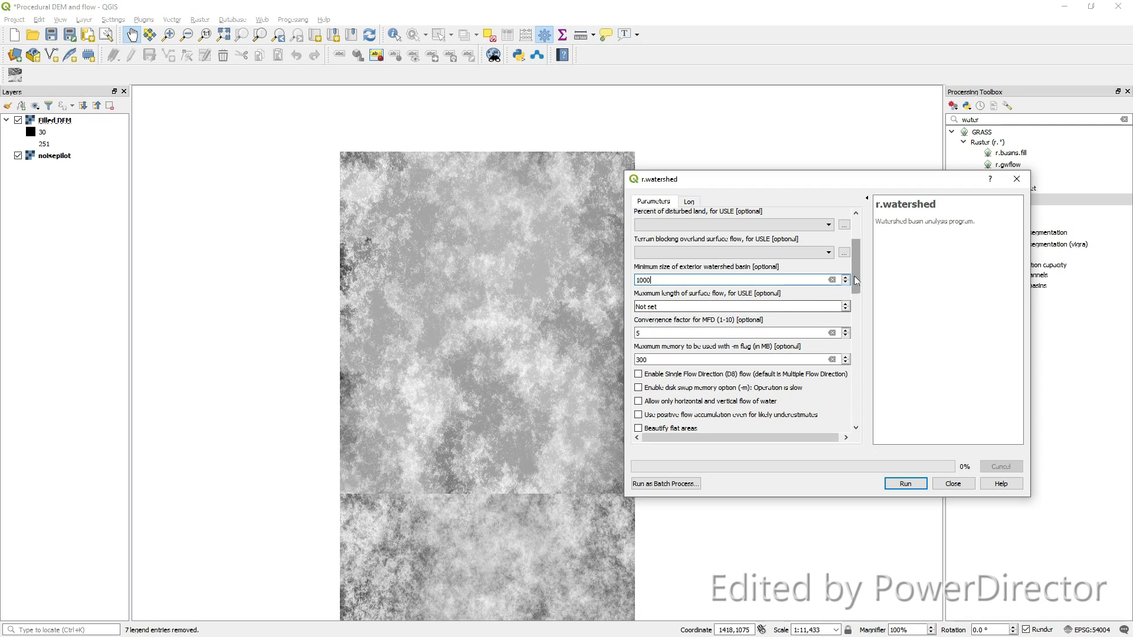
type("10")
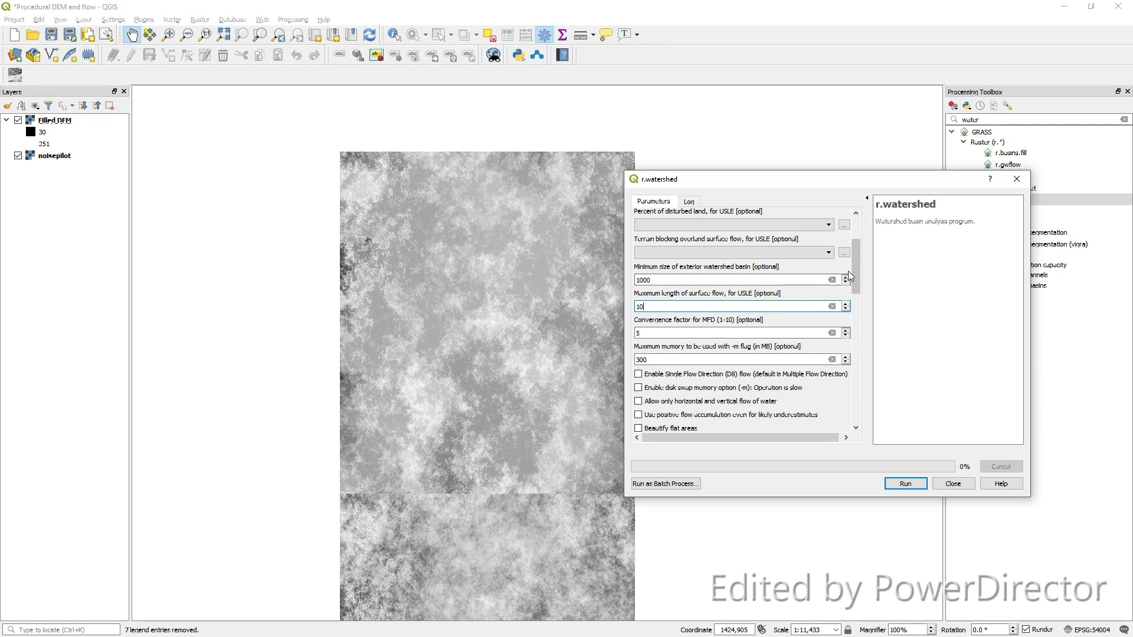
scroll("down", 3)
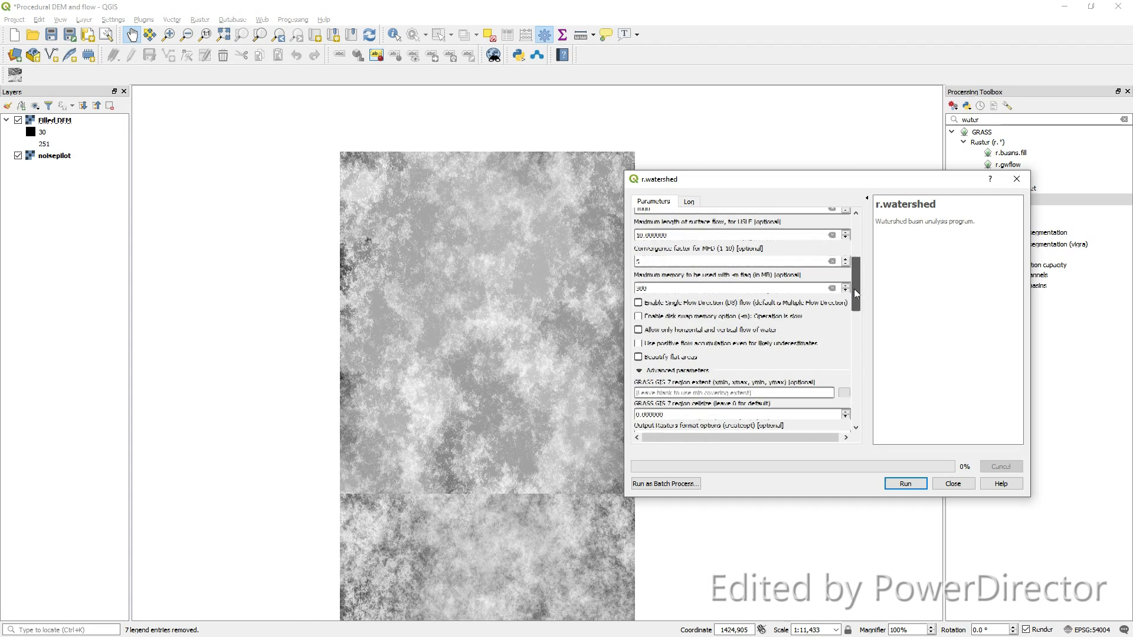
left_click(905, 484)
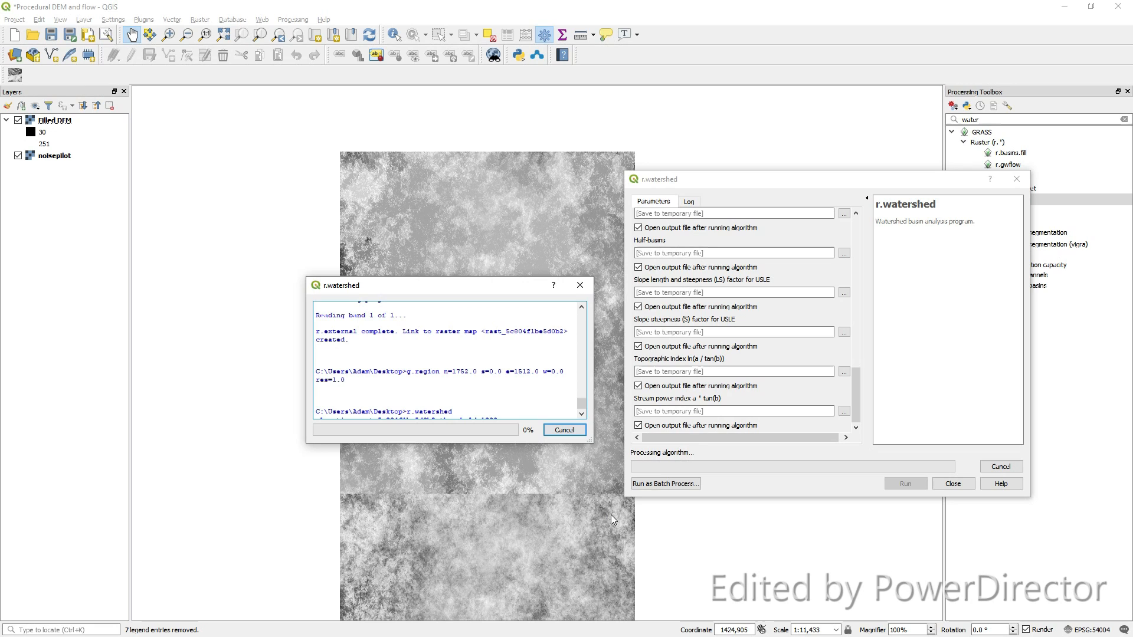
mouse_move(558, 484)
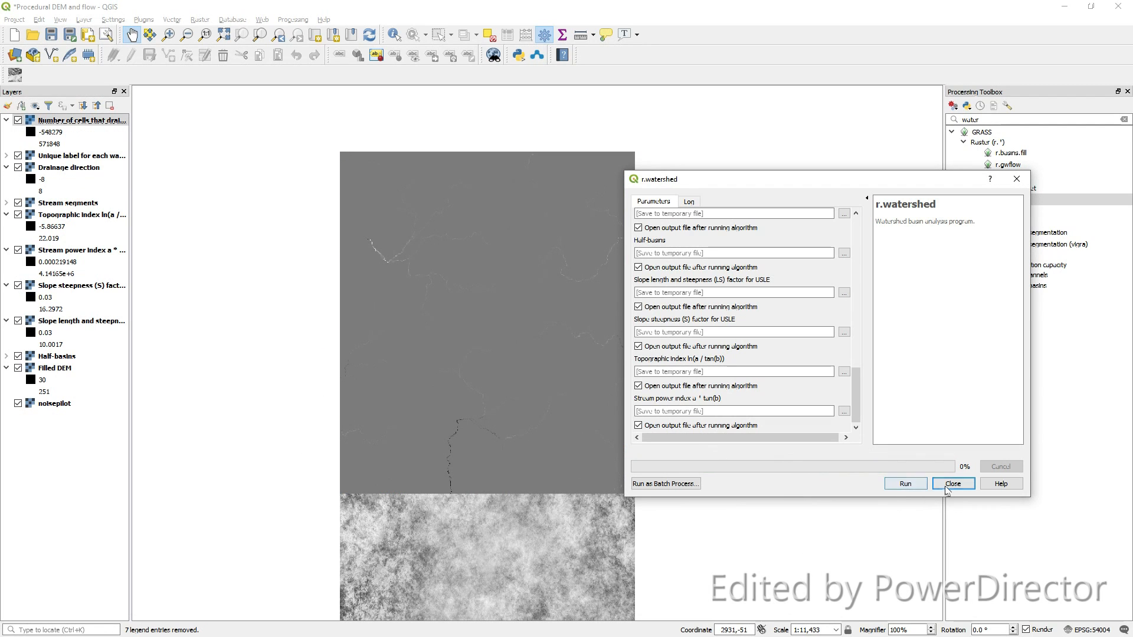
- Close the tool and show the Half-basins, slope length, slope steepness and stream power layers
left_click(952, 484)
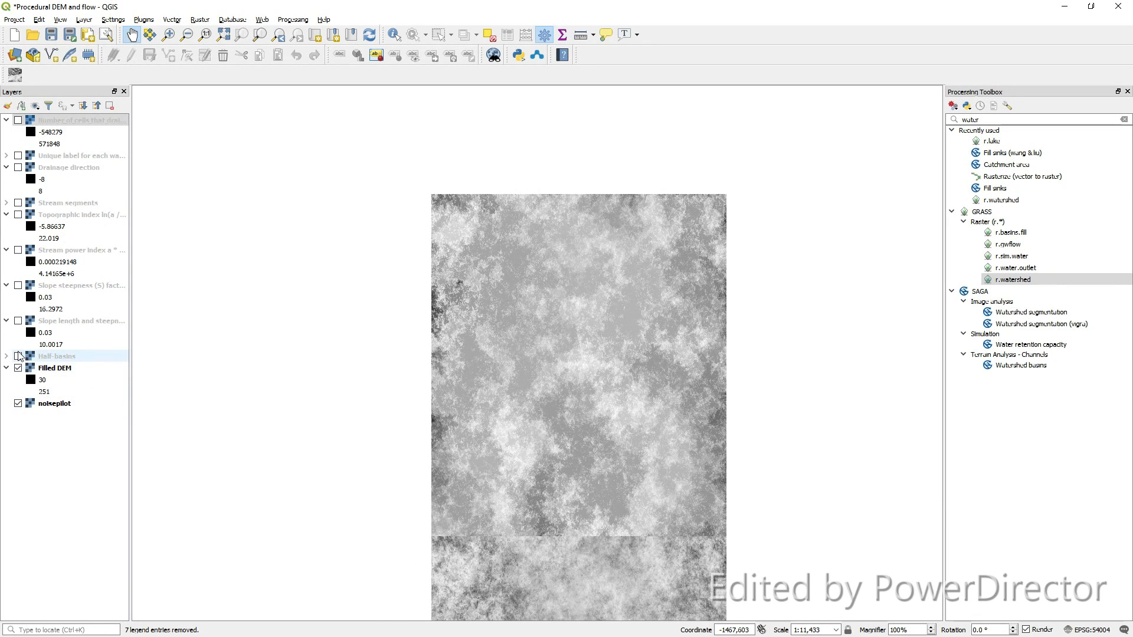
left_click(18, 356)
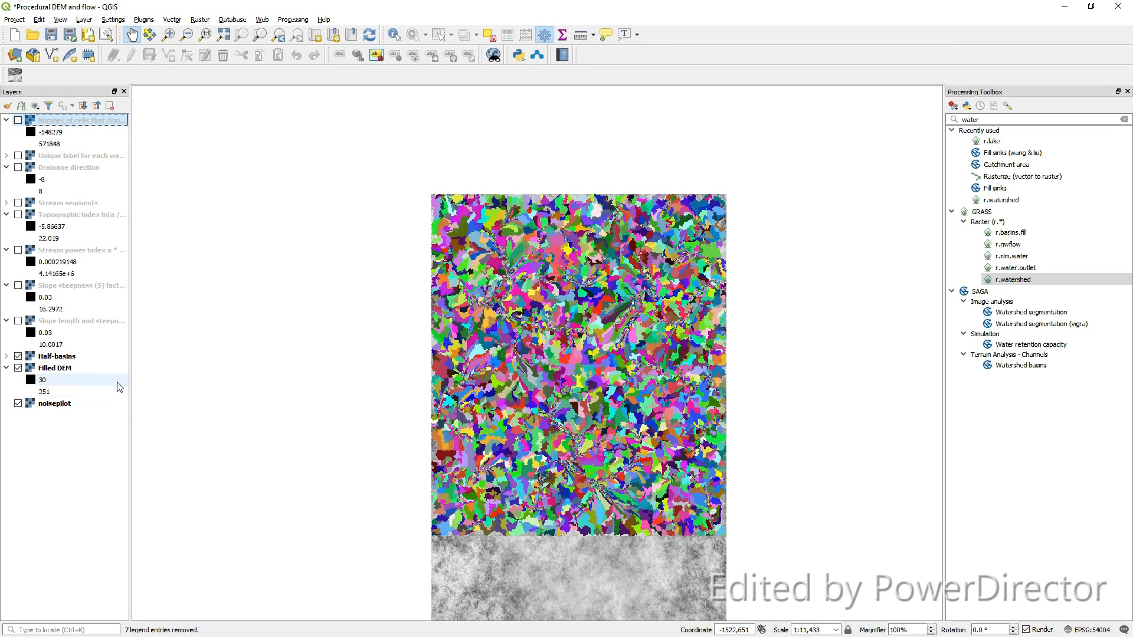
left_click(18, 321)
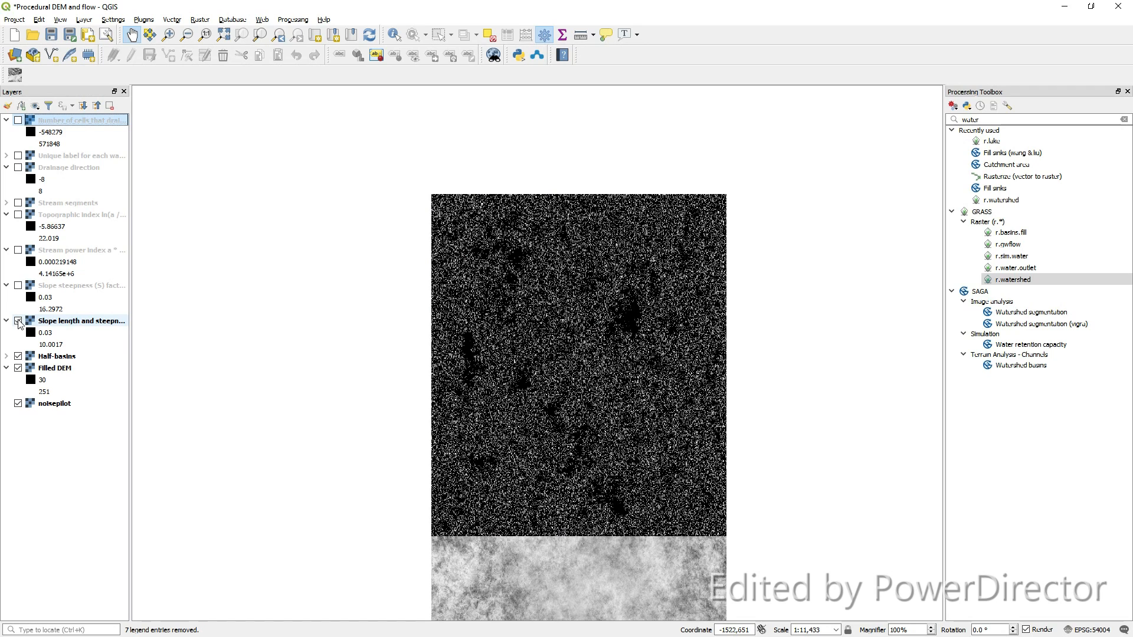
left_click(17, 288)
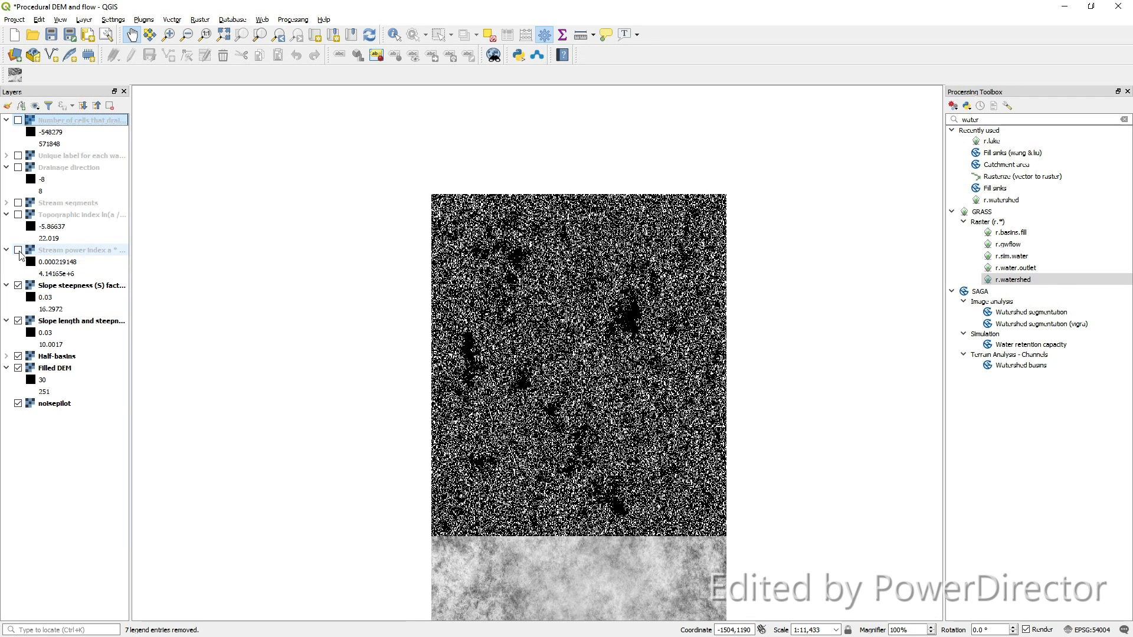
left_click(17, 249)
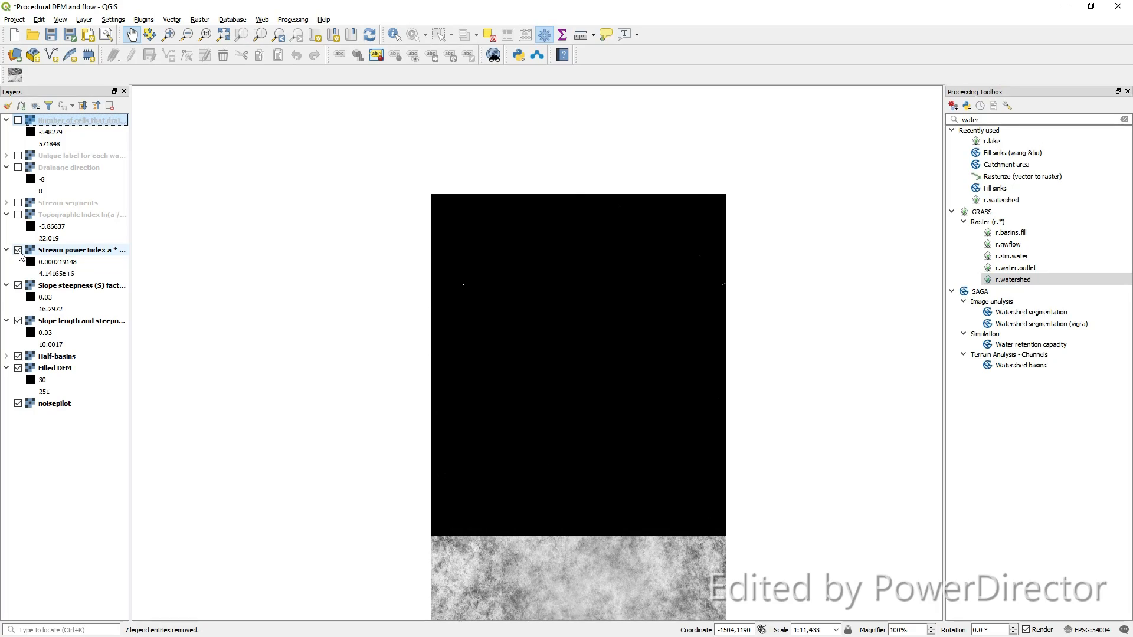
- Show stream segments and drainage direction, hide the topographic index, and toggle basin labels while zooming in
left_click(18, 215)
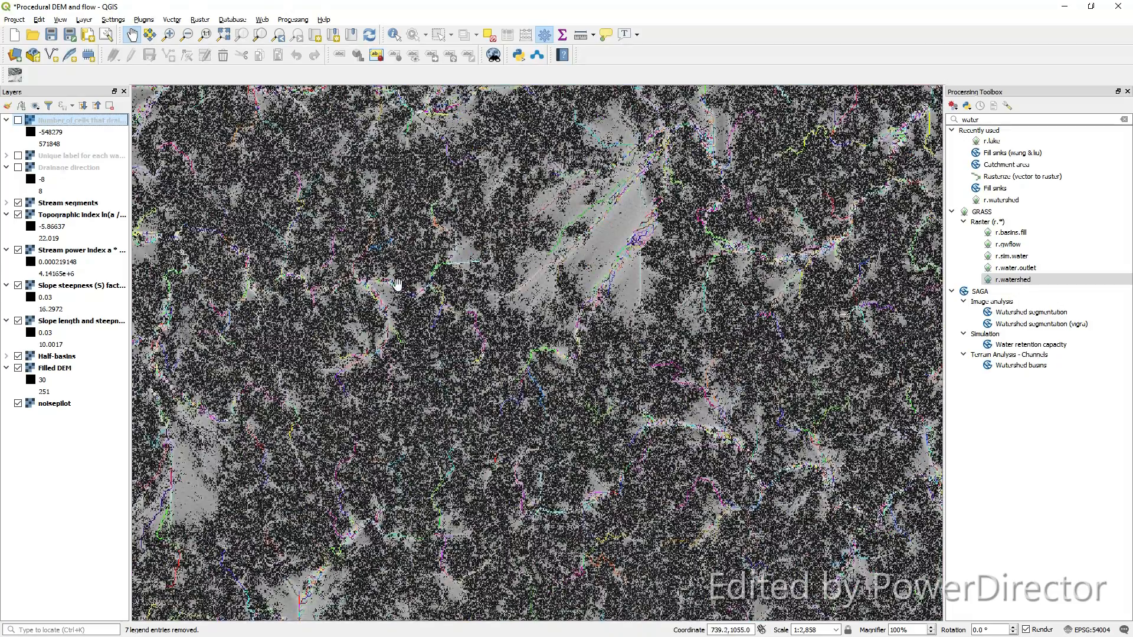
left_click(18, 215)
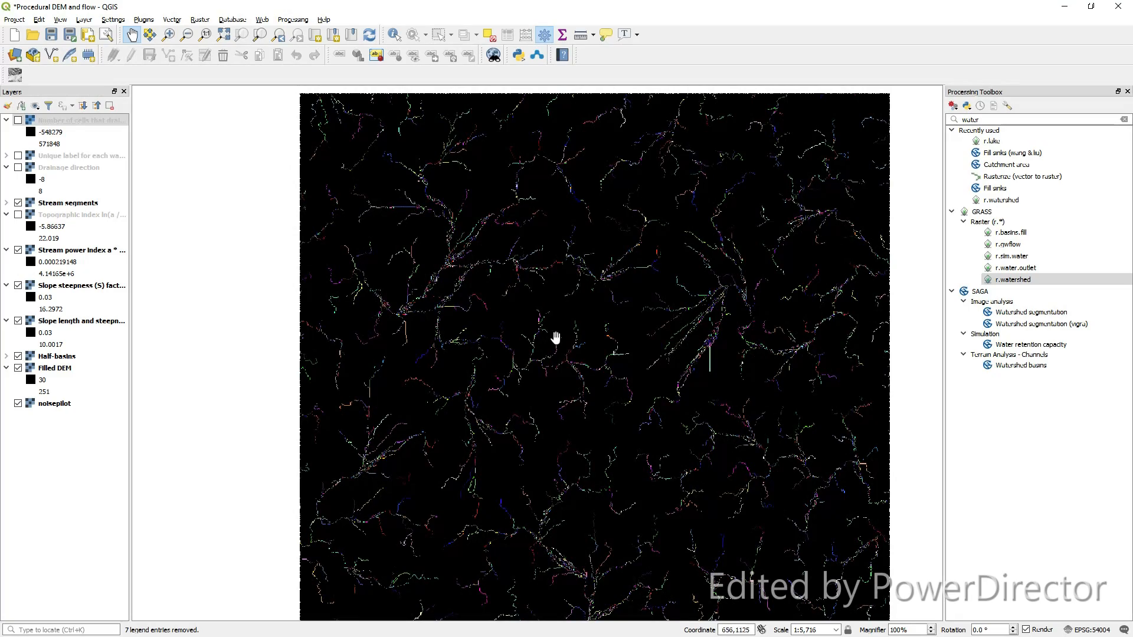
mouse_move(648, 306)
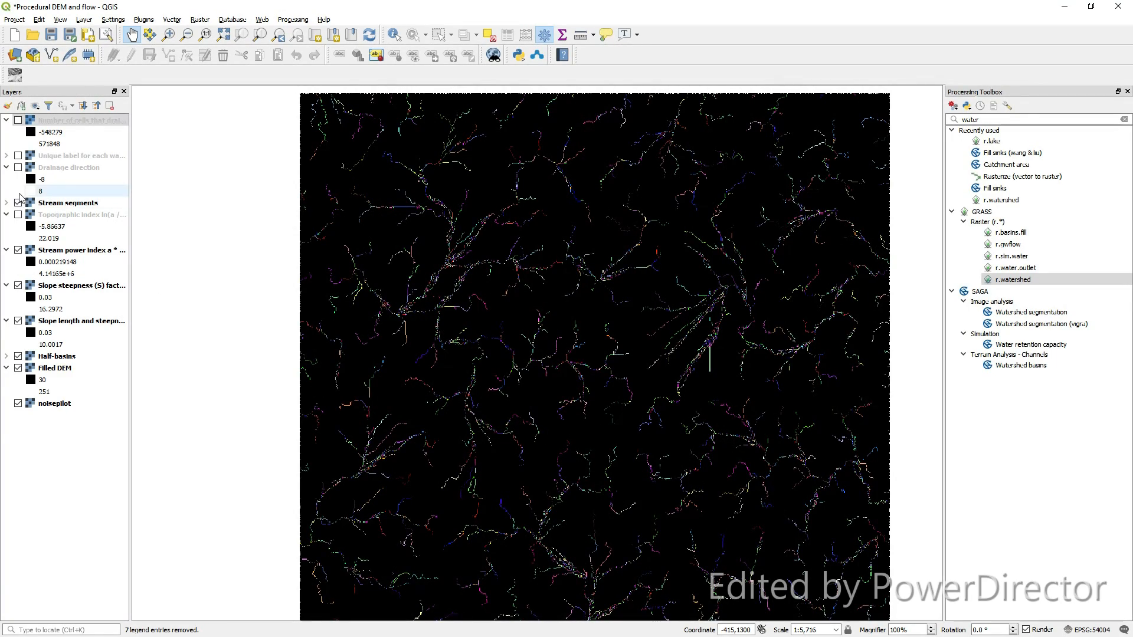
left_click(18, 166)
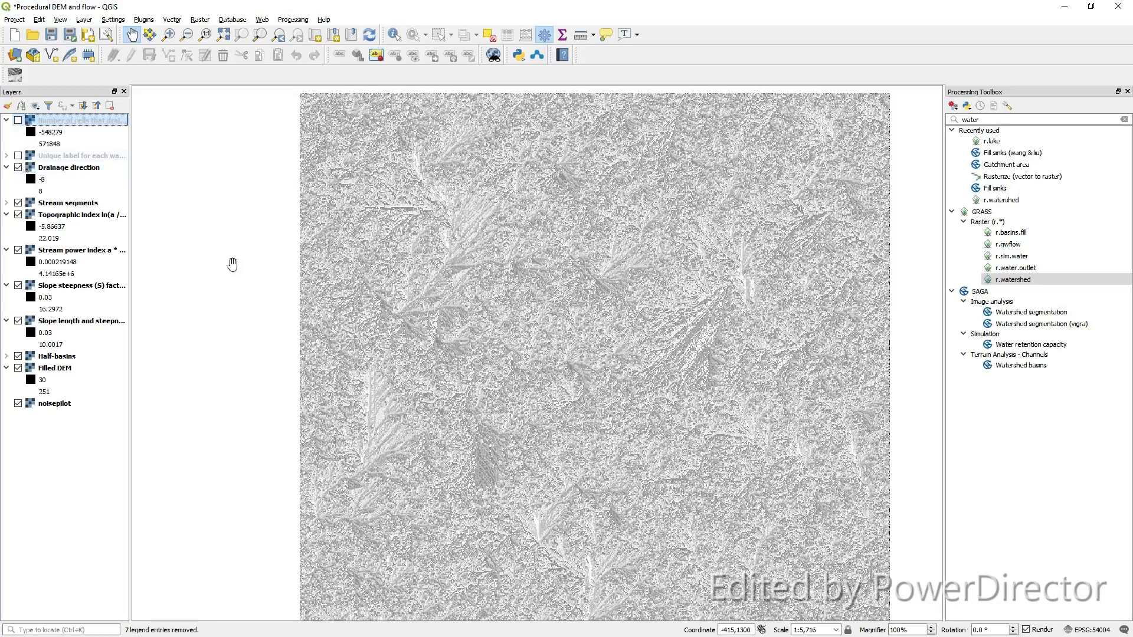
scroll("up", 3)
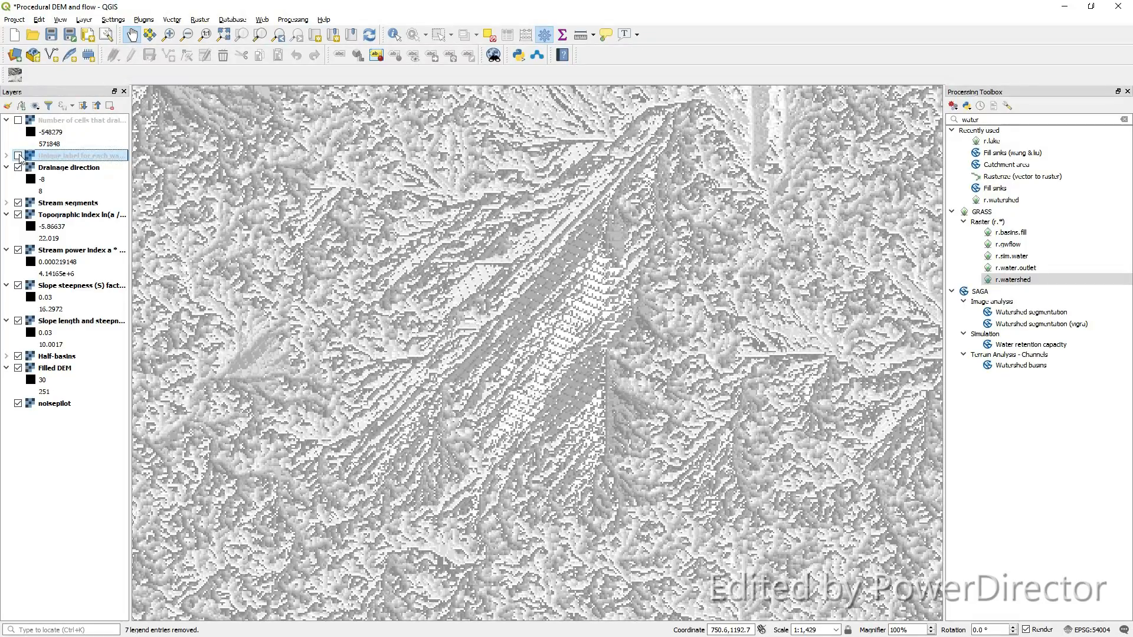
left_click(18, 154)
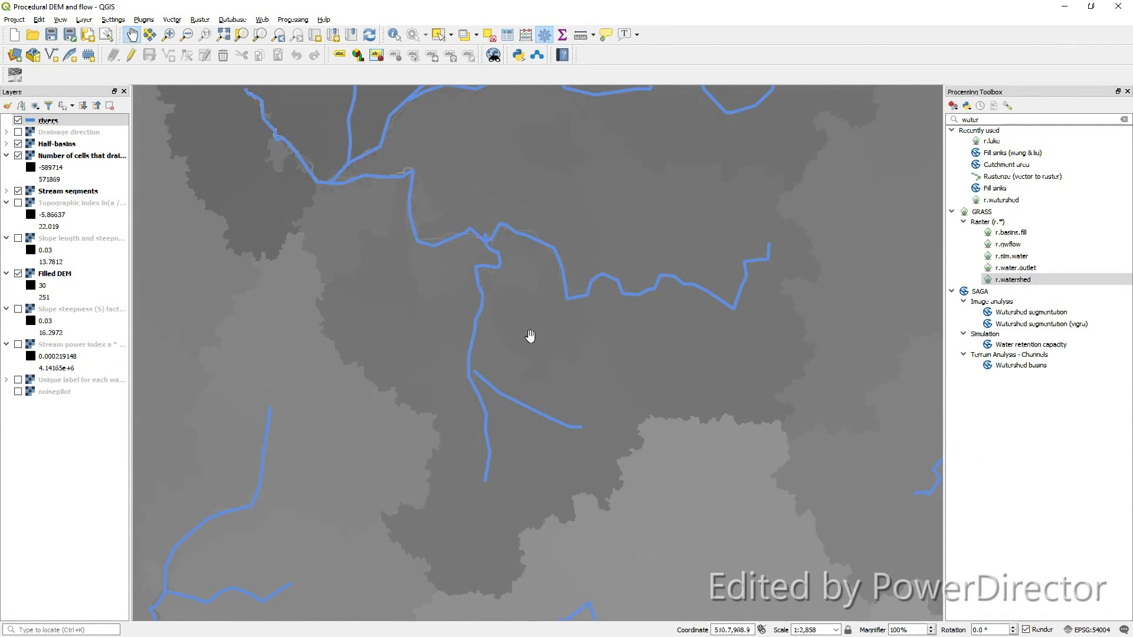
- Digitize the main streams as a blue 'rivers' line layer over the stream segments
scroll("up", 3)
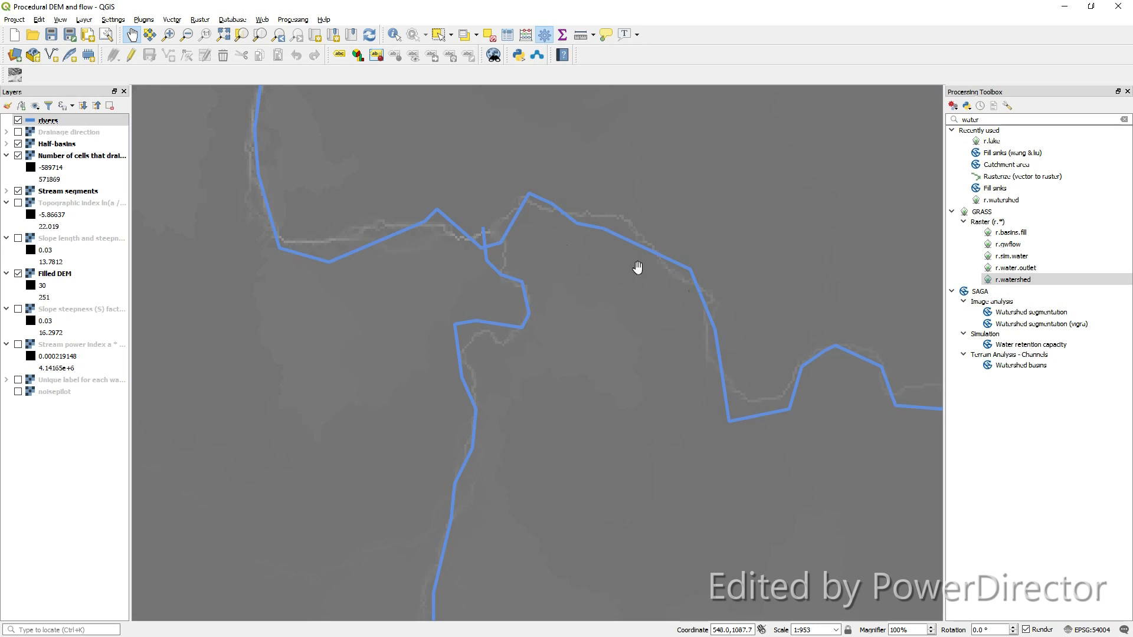
left_click(46, 120)
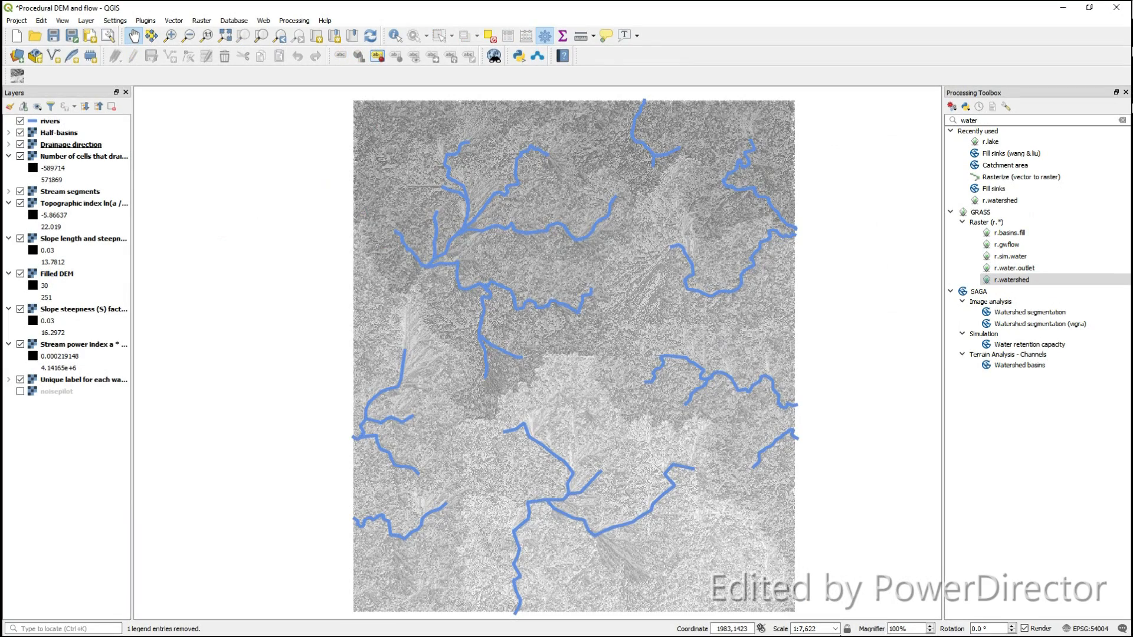
mouse_move(527, 479)
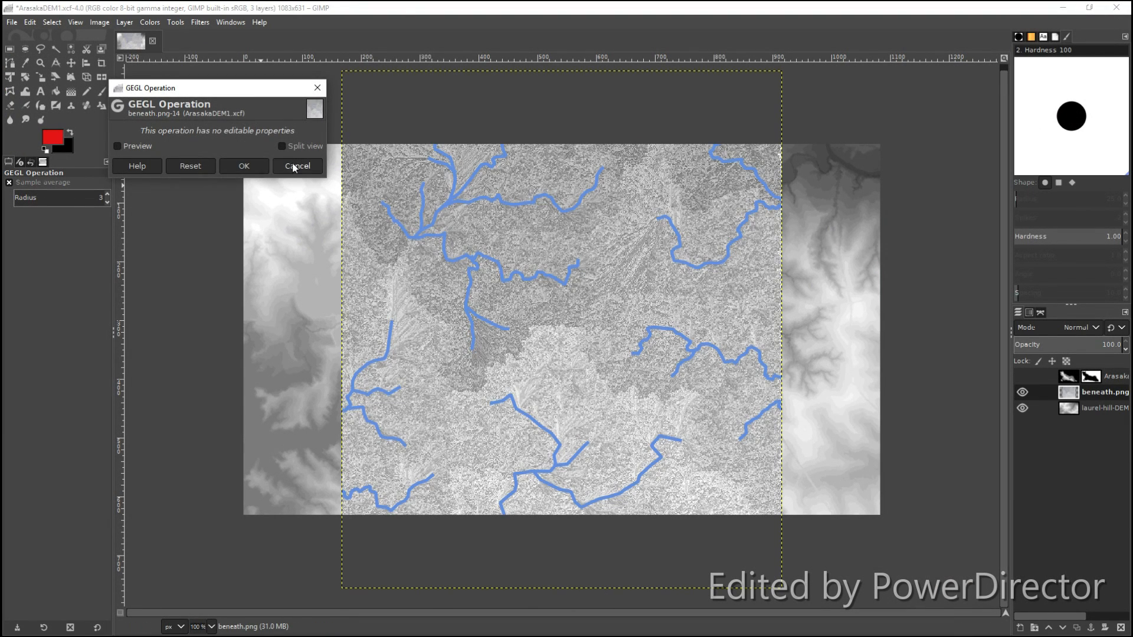
- Dismiss the GEGL filter, place beneath.png under the island mask, and reveal the image's folder on disk
left_click(298, 166)
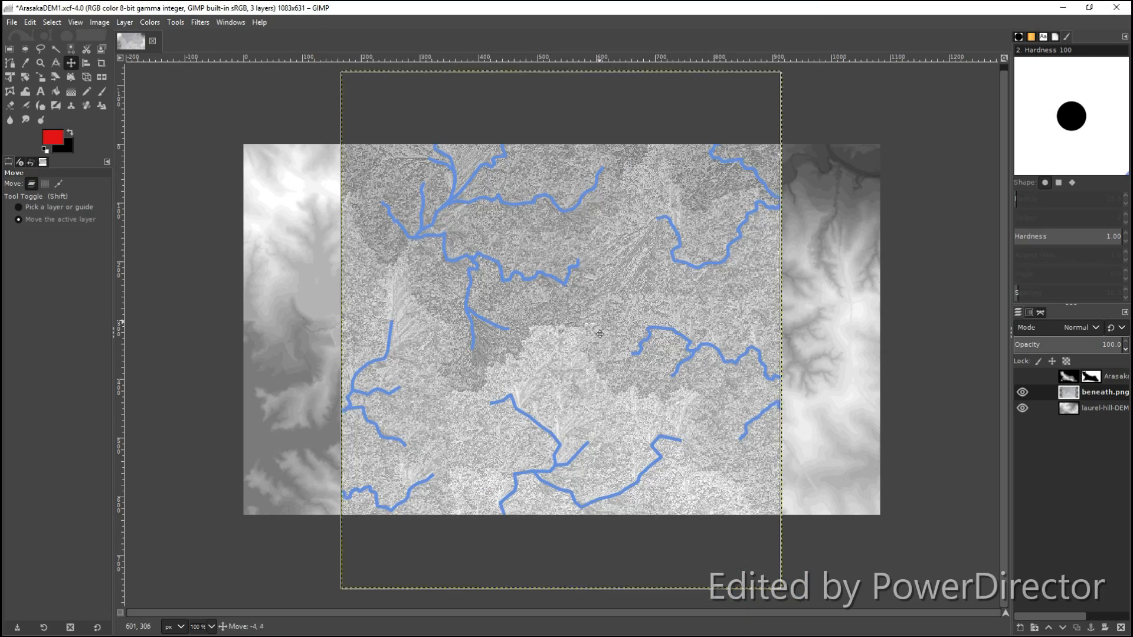
right_click(498, 321)
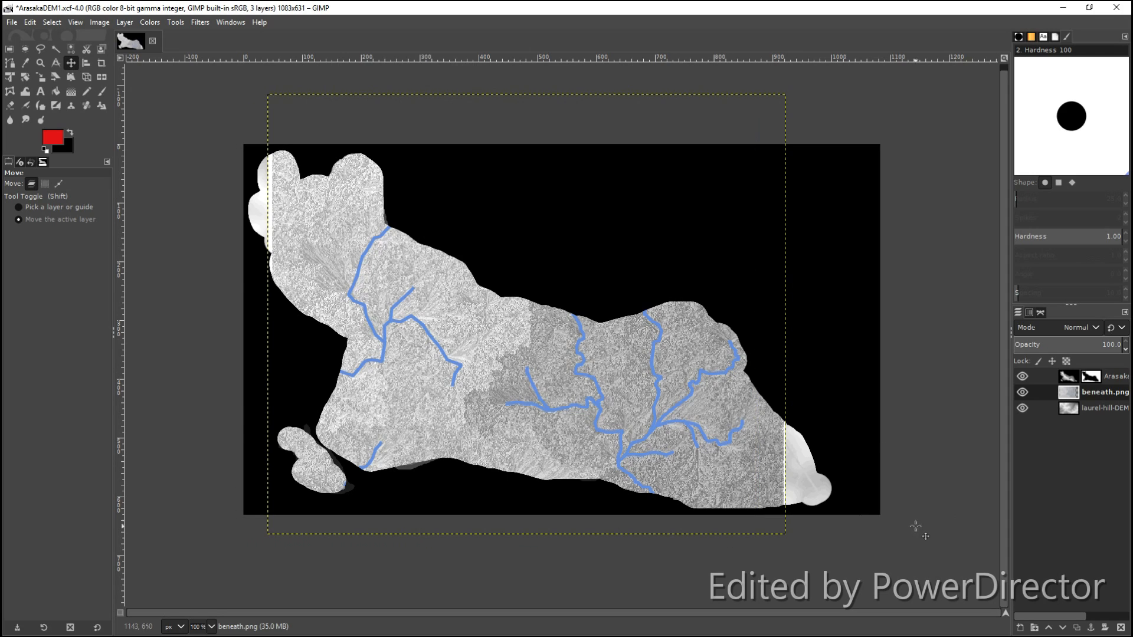
mouse_move(939, 480)
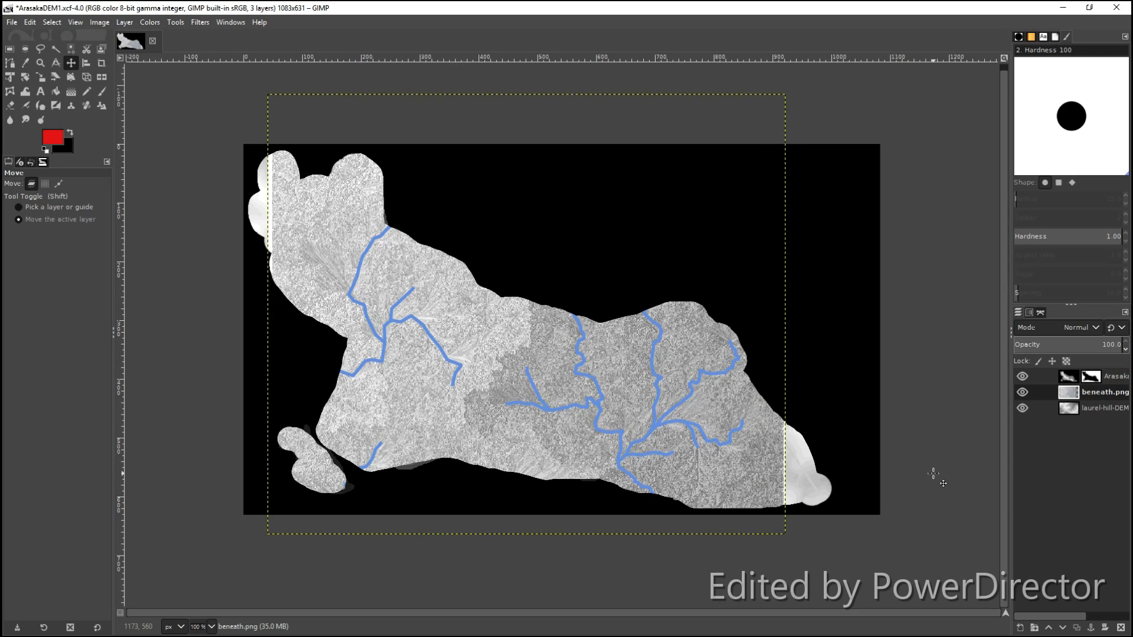
left_click(29, 21)
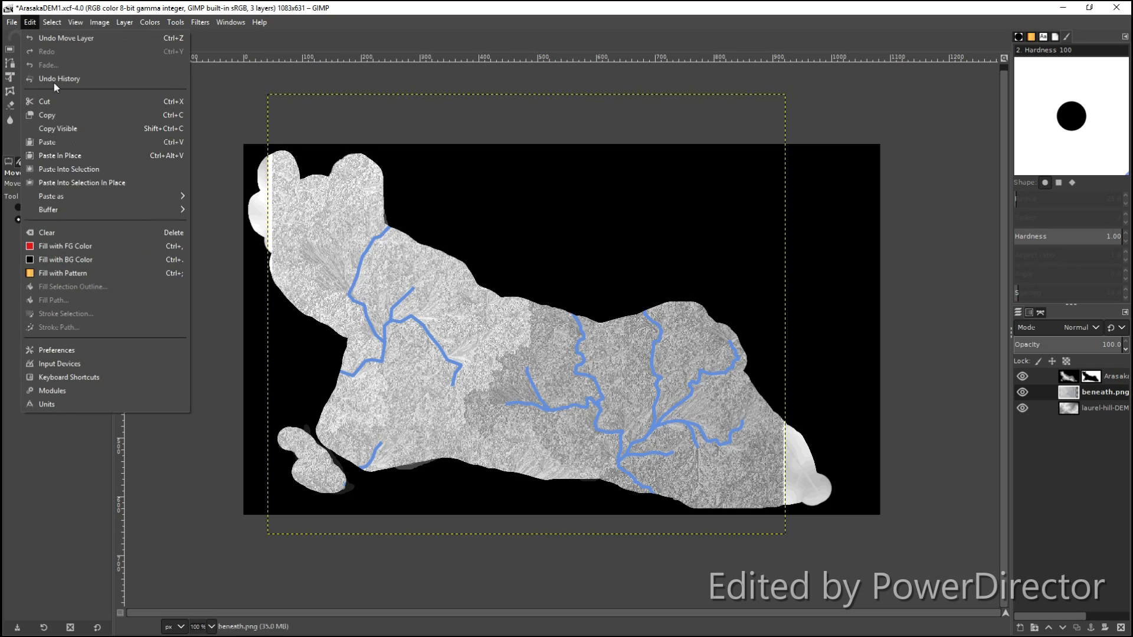
left_click(11, 22)
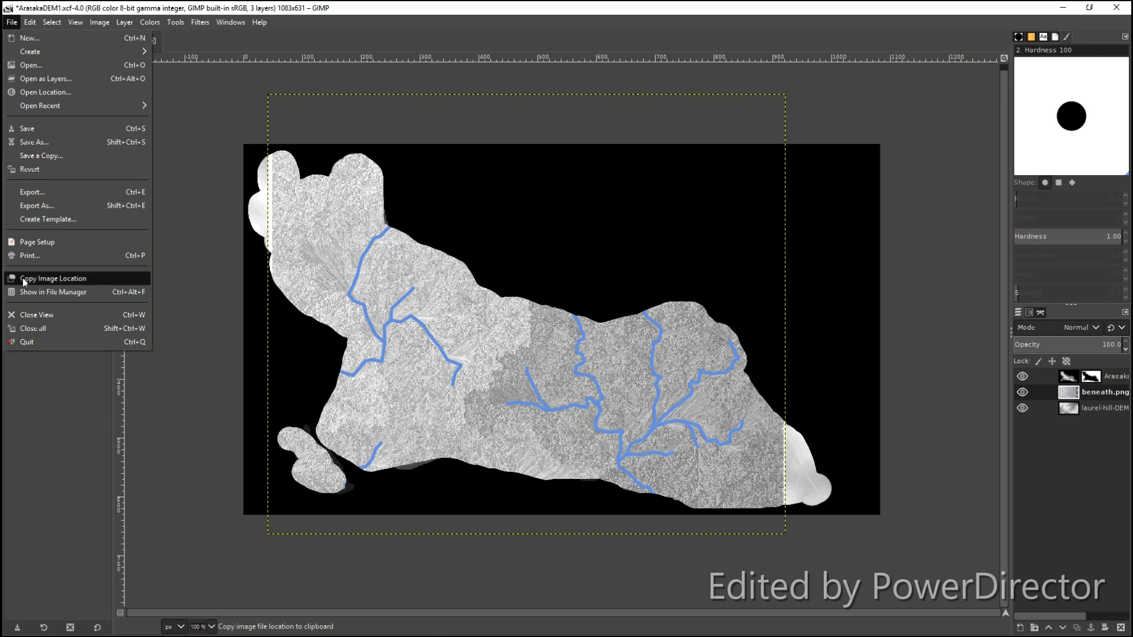
left_click(36, 205)
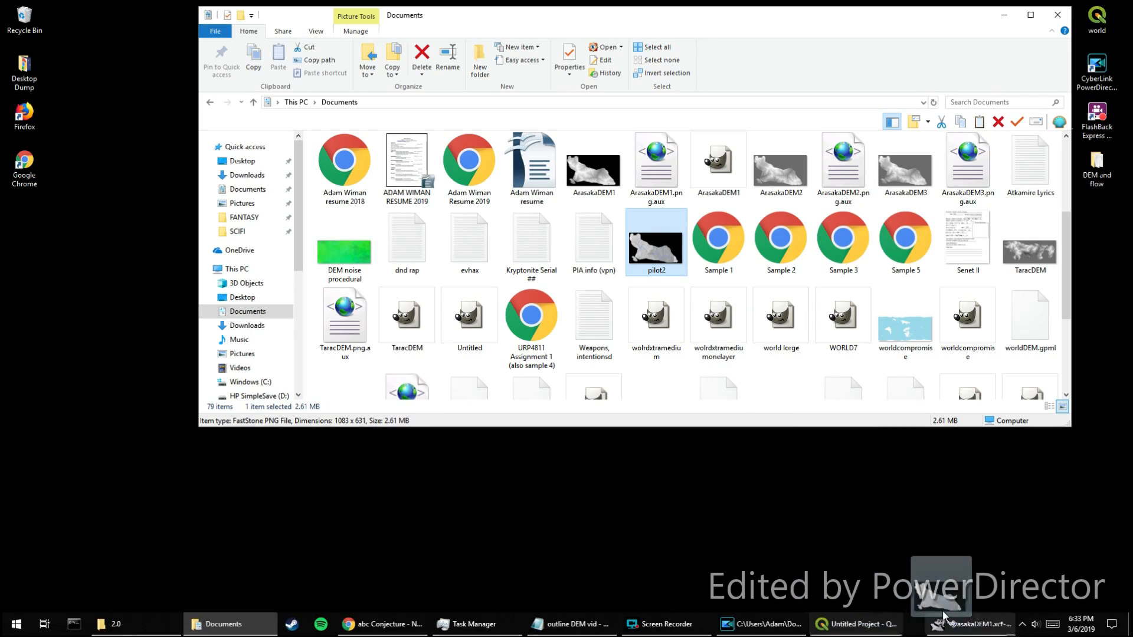
- Switch from File Explorer's Documents folder with pilot2 selected back to QGIS
left_click(855, 625)
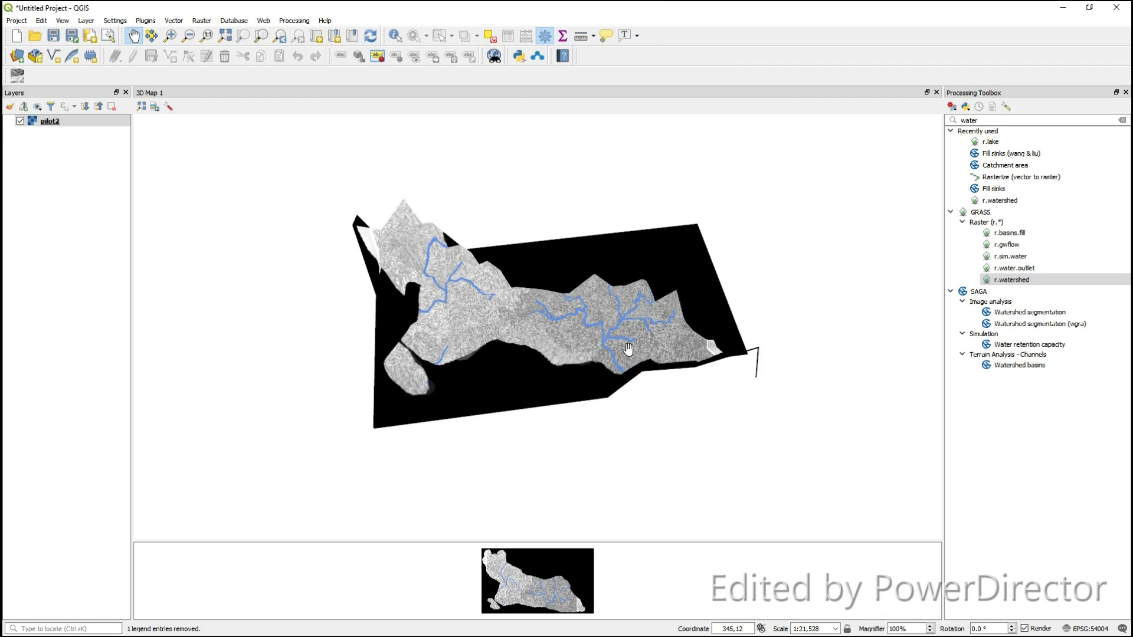
- Zoom the tilted 3D view of the pilot2 island image with its rivers
scroll("up", 3)
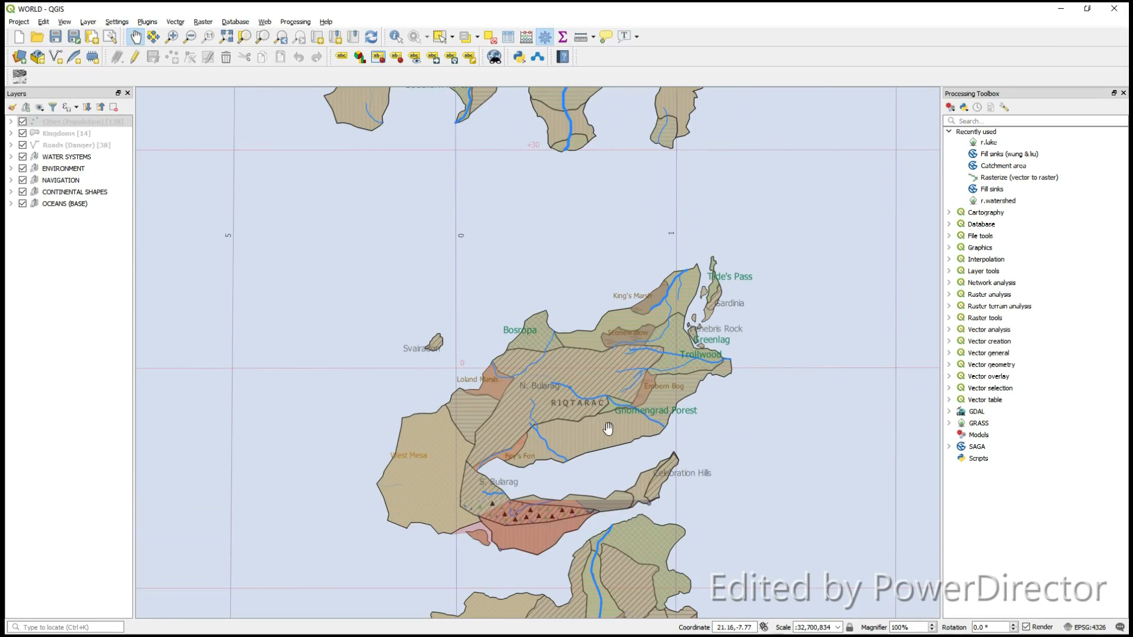
- Zoom and pan the WORLD map around Riqtarac and the Tarac landmass to its north
scroll("up", 3)
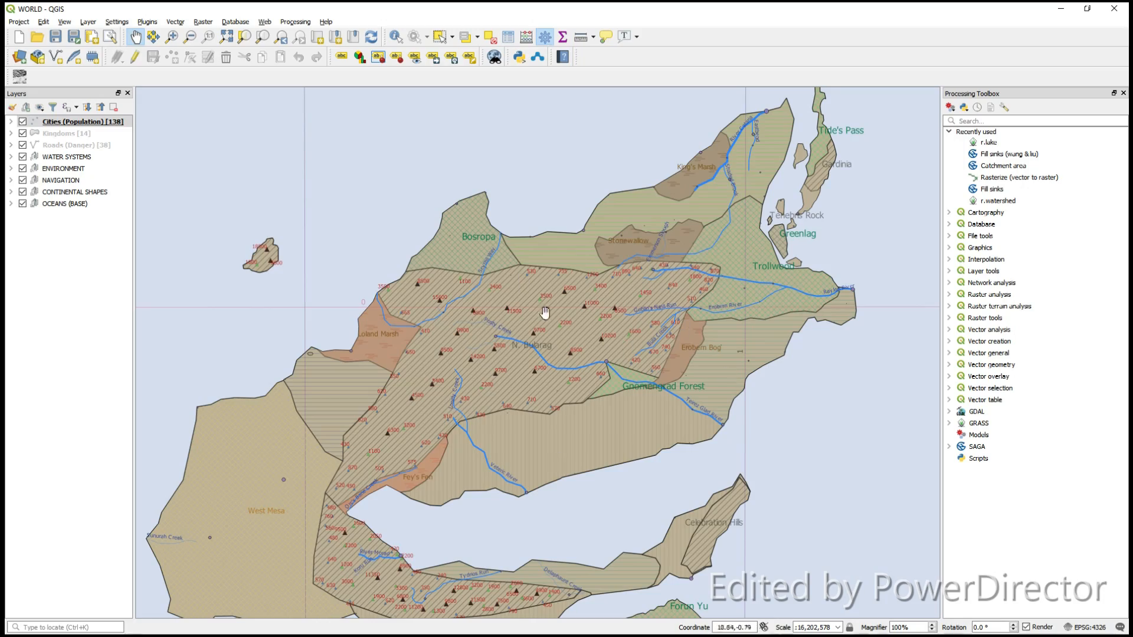
scroll("up", 3)
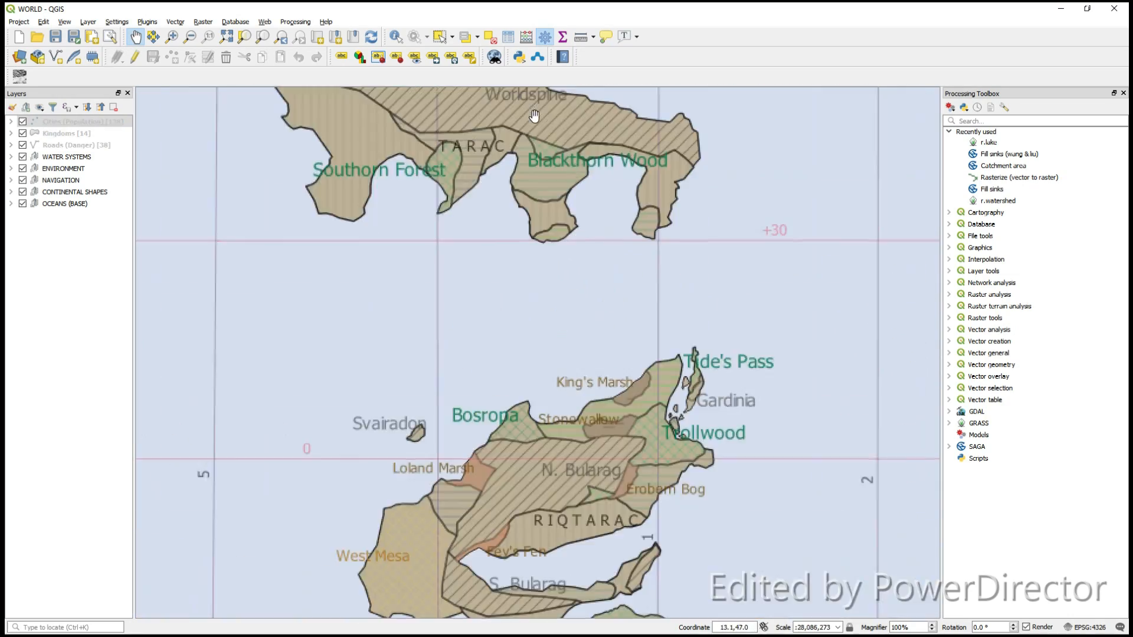
scroll("down", 3)
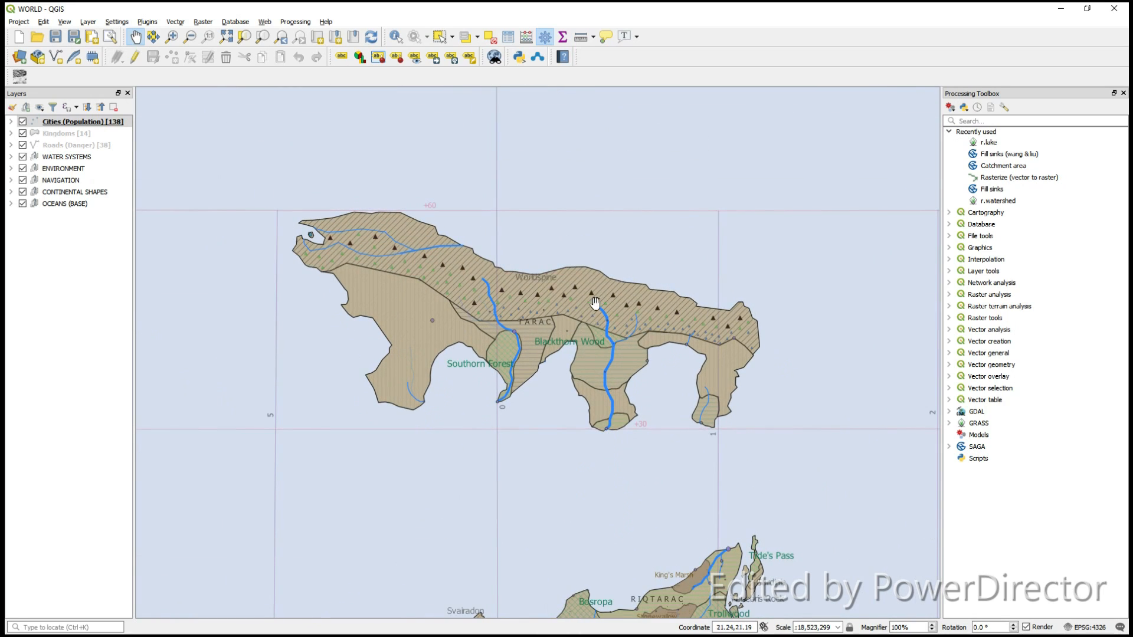